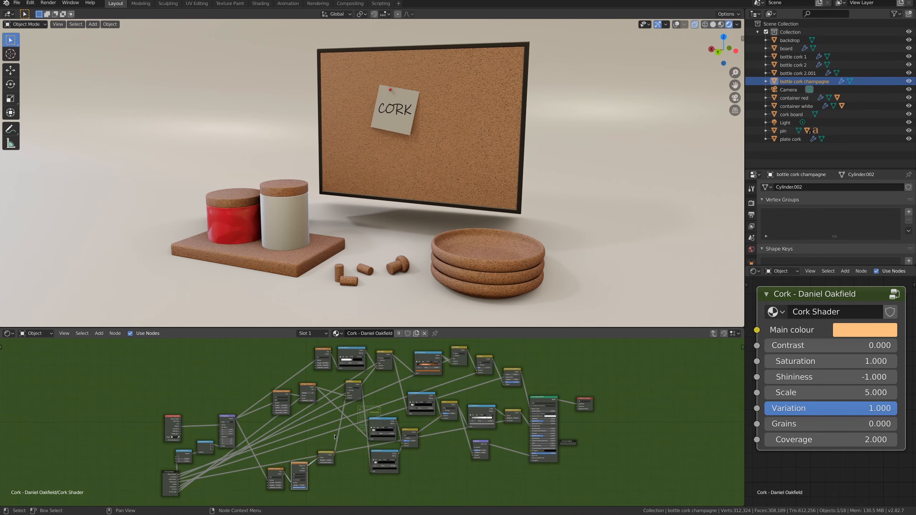
pyautogui.moveTo(478, 445)
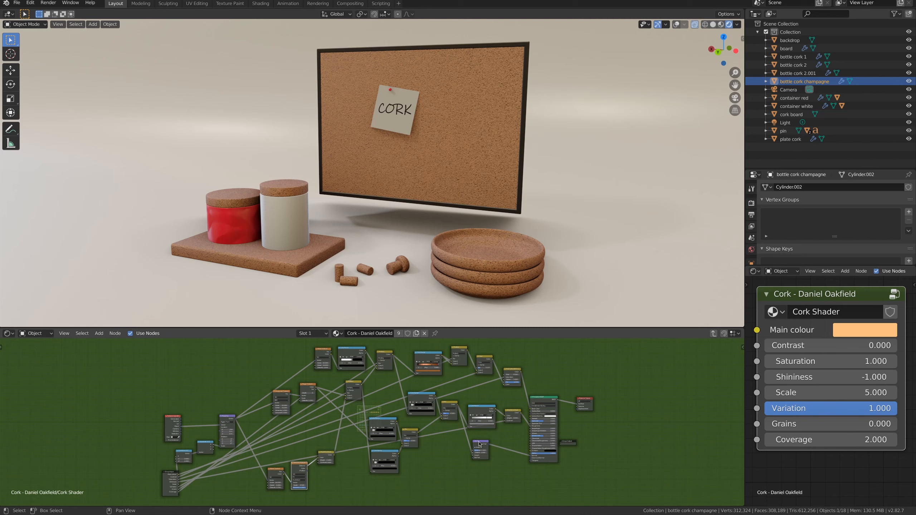
pyautogui.moveTo(504, 388)
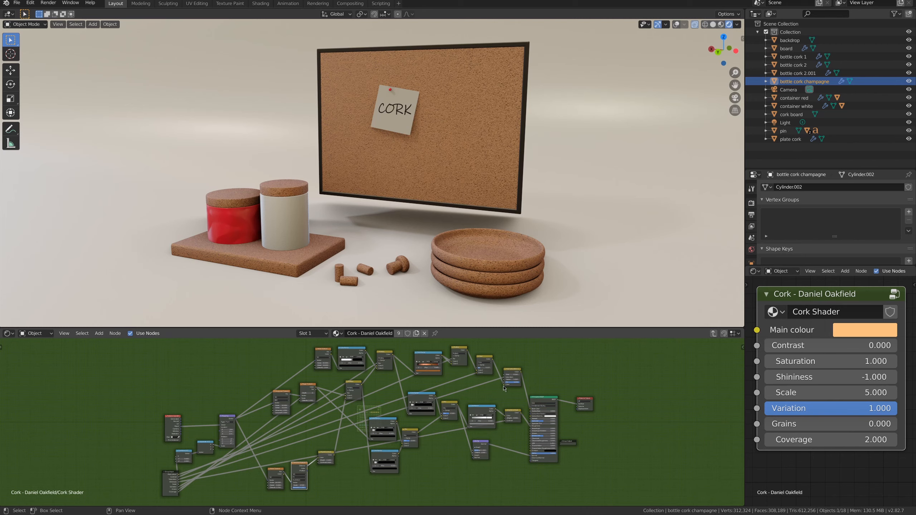
pyautogui.moveTo(813, 468)
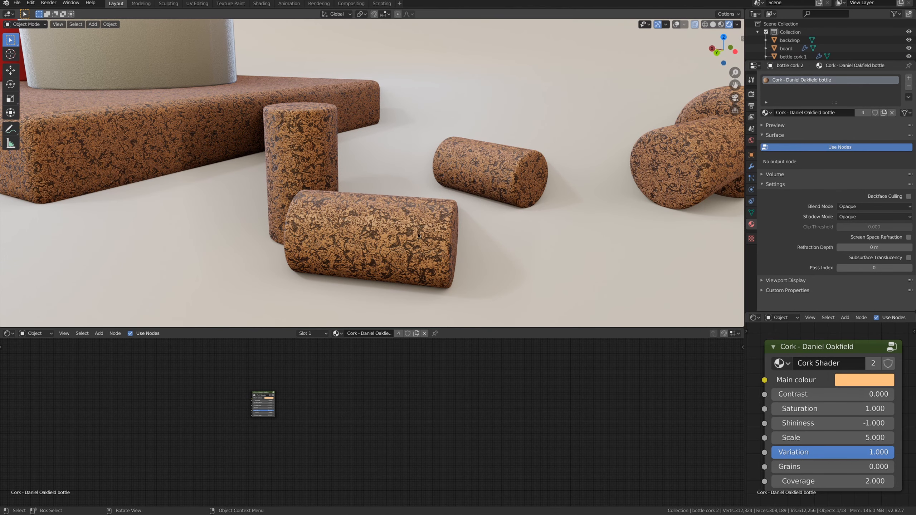
pyautogui.moveTo(833, 423)
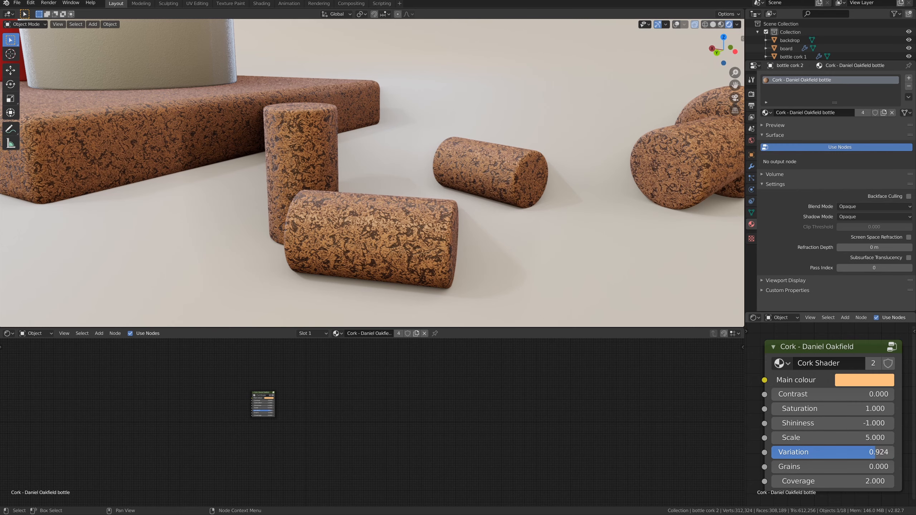
# Set the bottle cork group node's Variation to 0.5 and Scale to 10.9, then inspect the corks
pyautogui.moveTo(848, 452); pyautogui.dragTo(830, 451)
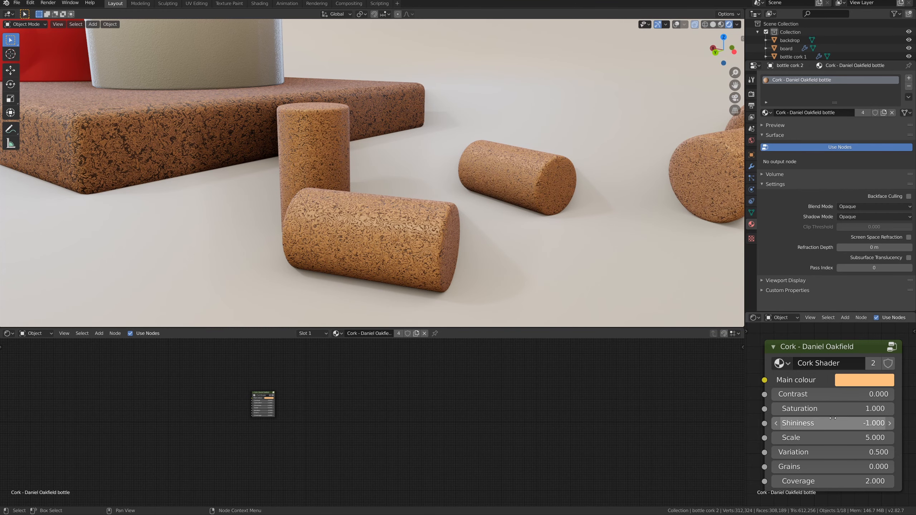
pyautogui.moveTo(818, 437); pyautogui.dragTo(853, 437)
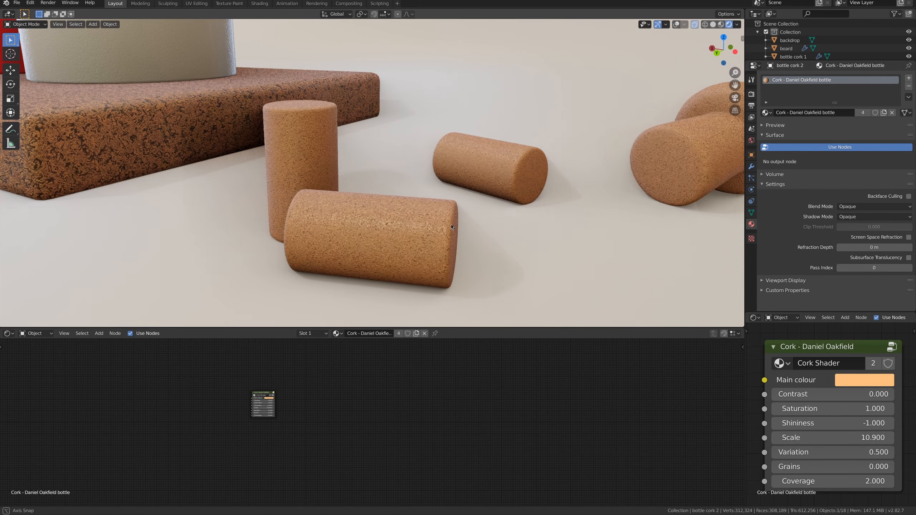
pyautogui.click(866, 379)
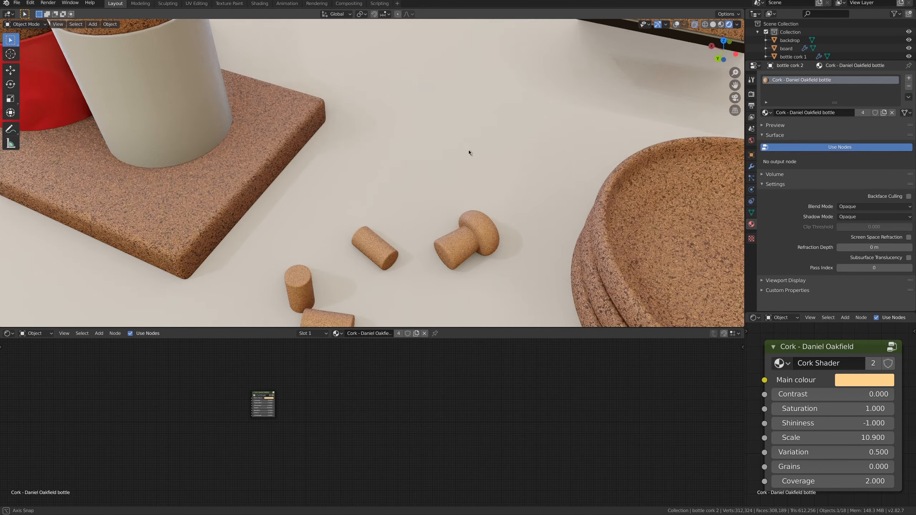
pyautogui.moveTo(467, 152); pyautogui.dragTo(415, 225)
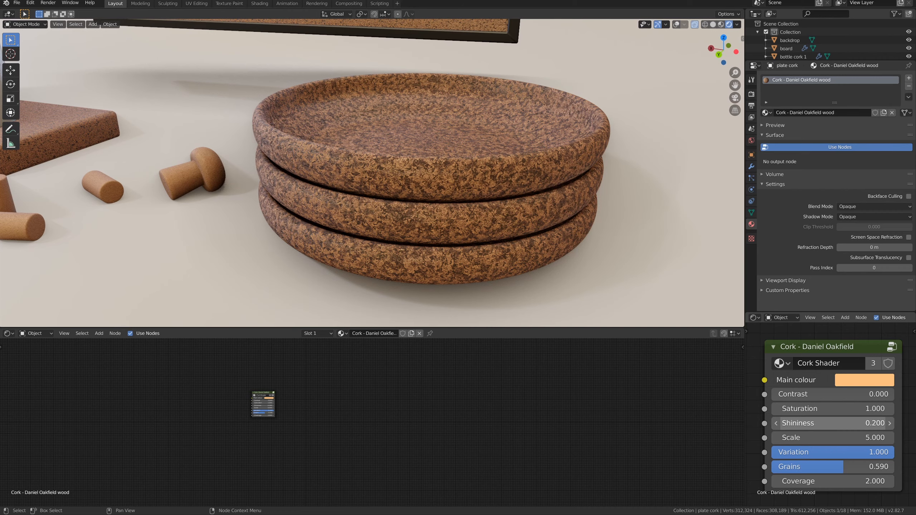
# Enter Grains 0.59, Shininess 0.1 and Coverage 0.3 in the plate cork's Cork Shader node
pyautogui.click(889, 423)
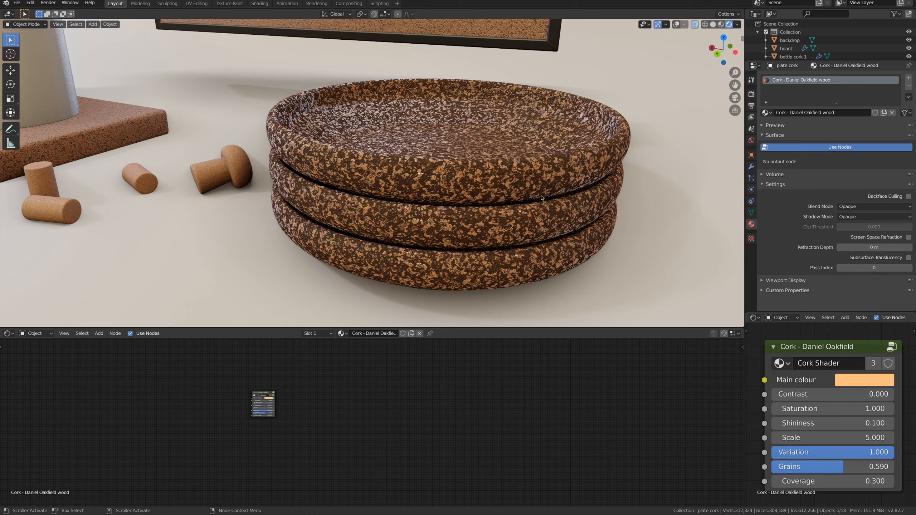
pyautogui.click(859, 437)
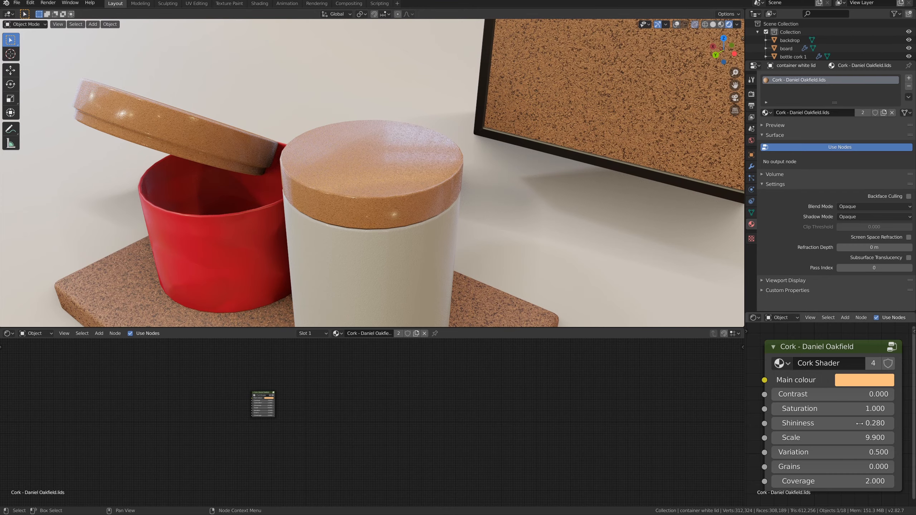
# Finish the lids material group node values: Shininess 0.28, Scale 9.9, Variation 0.5
pyautogui.click(865, 380)
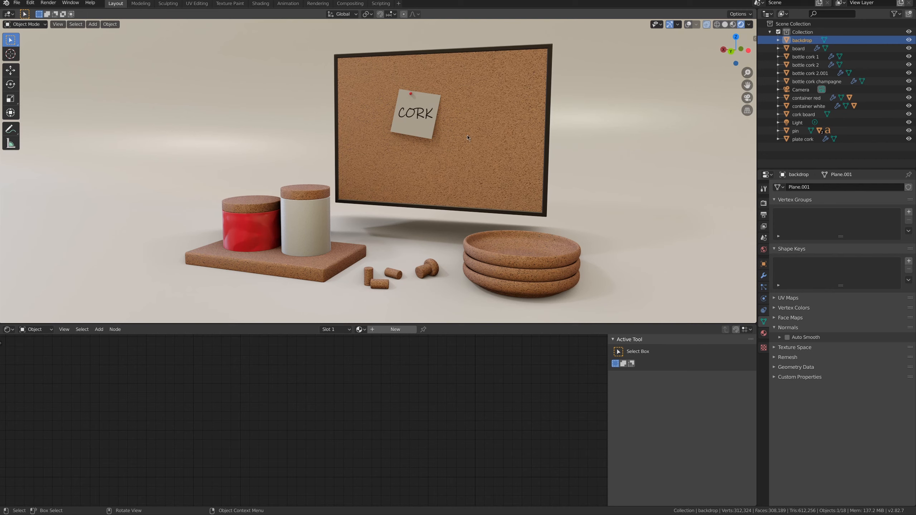
pyautogui.moveTo(324, 196)
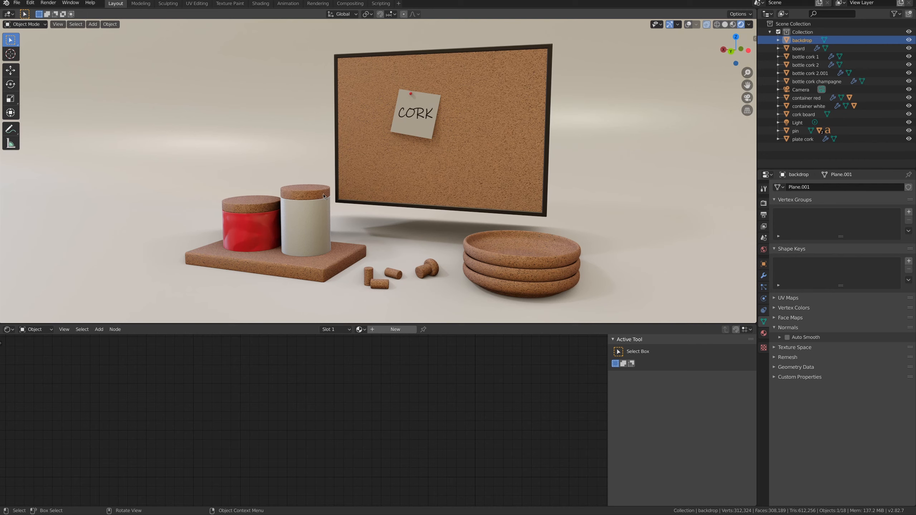
pyautogui.moveTo(497, 164)
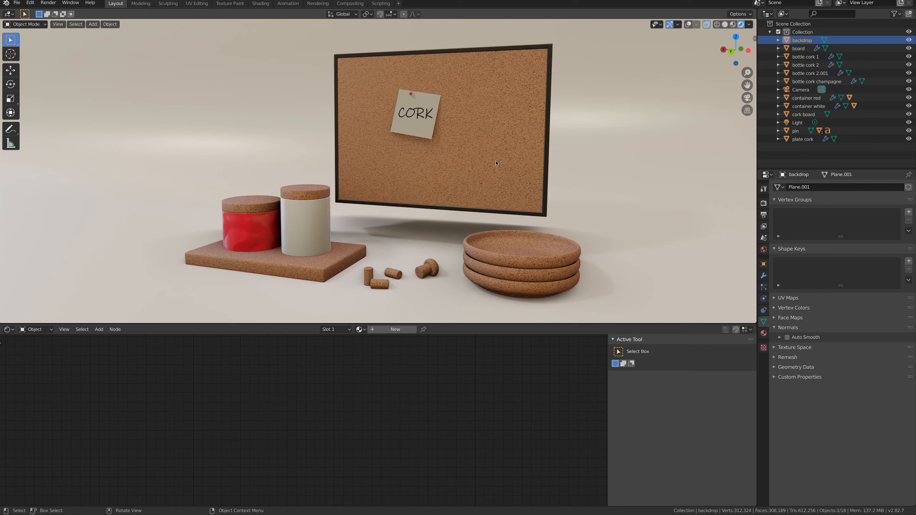
pyautogui.moveTo(442, 177)
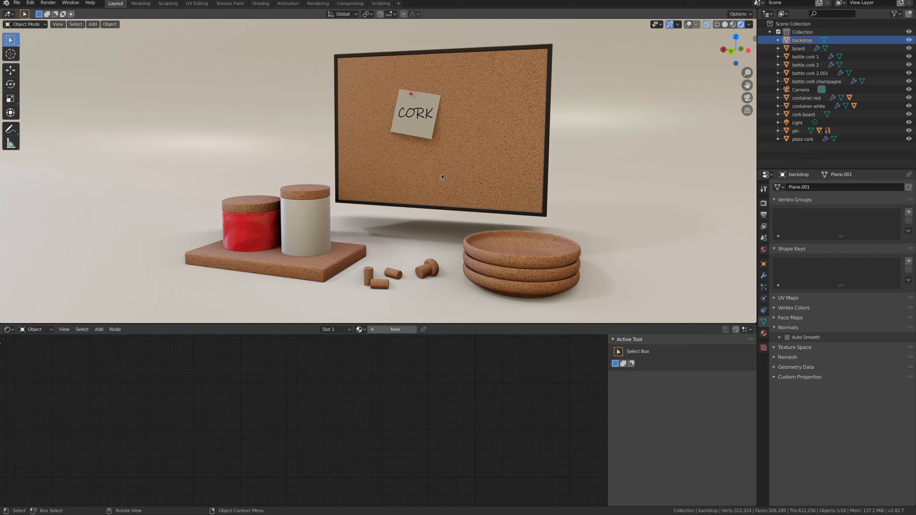
pyautogui.moveTo(422, 178)
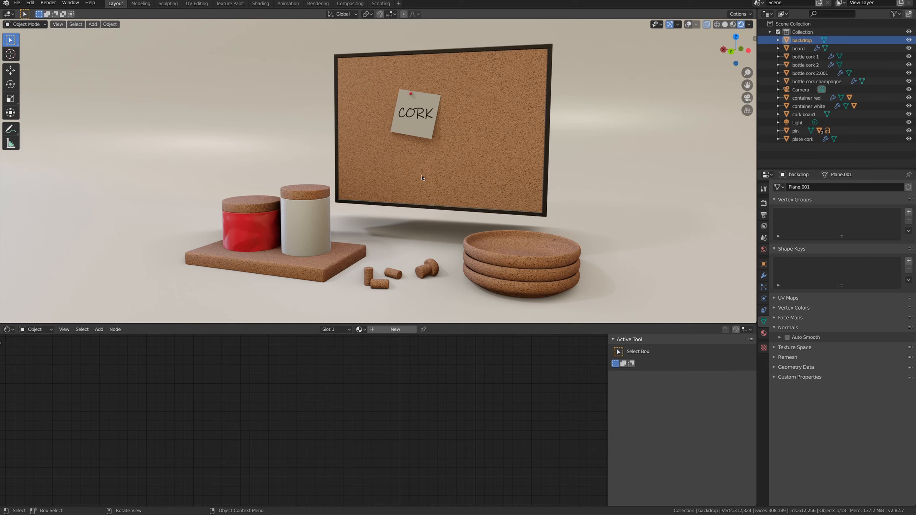
pyautogui.moveTo(418, 173)
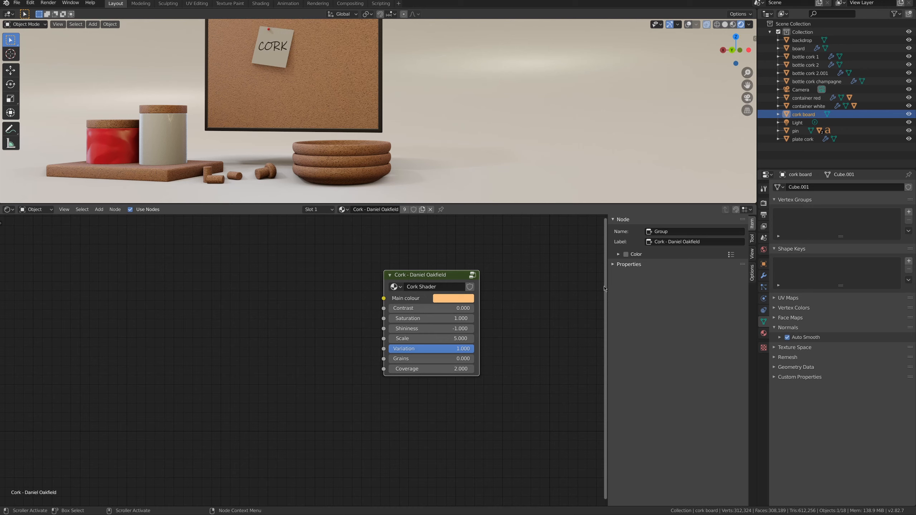
# Move the cork board's Cork - Daniel Oakfield group node leftward in the Shader Editor
pyautogui.moveTo(429, 275); pyautogui.dragTo(383, 262)
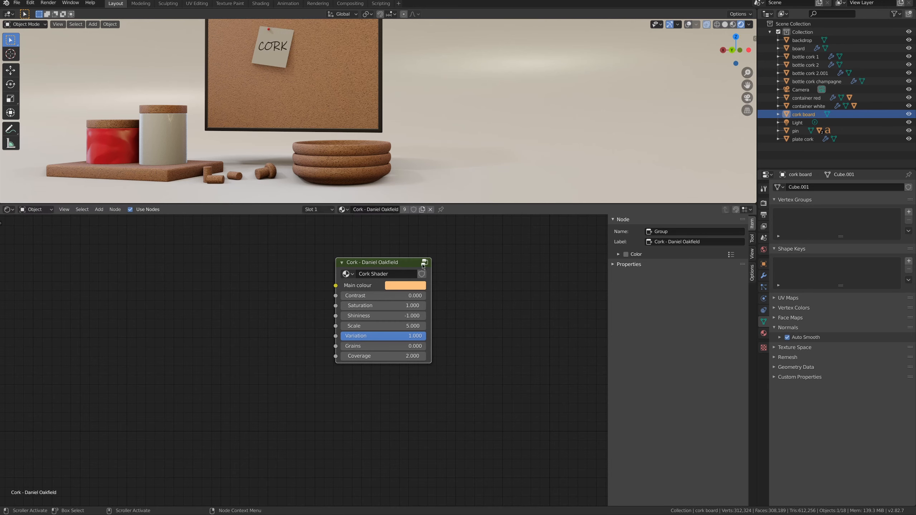
pyautogui.moveTo(425, 264)
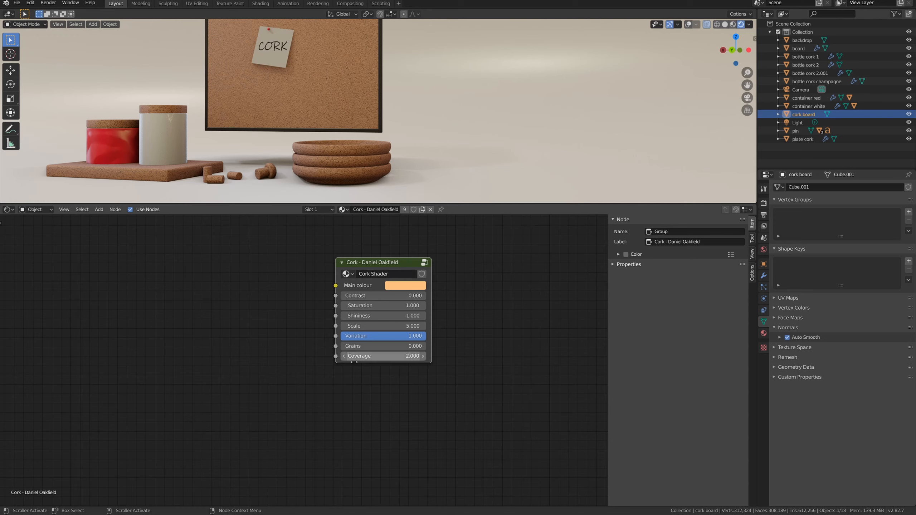
pyautogui.moveTo(382, 305)
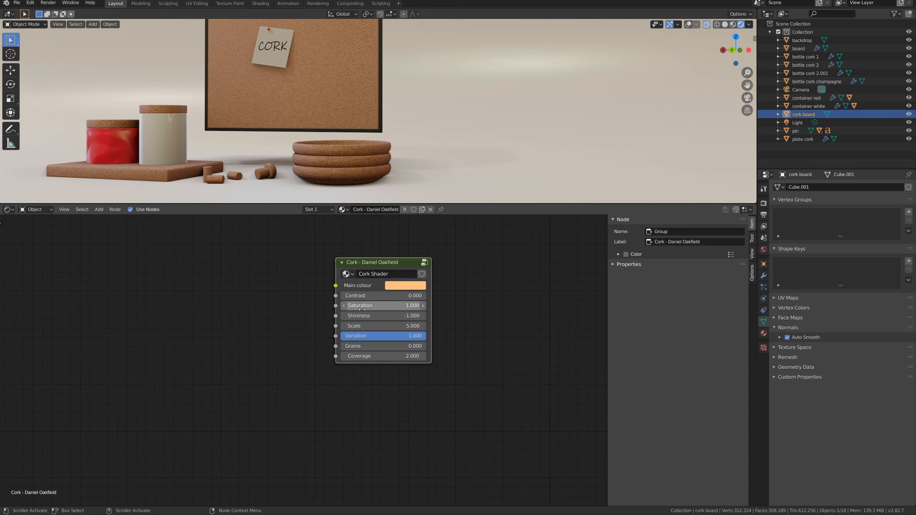
pyautogui.moveTo(451, 304)
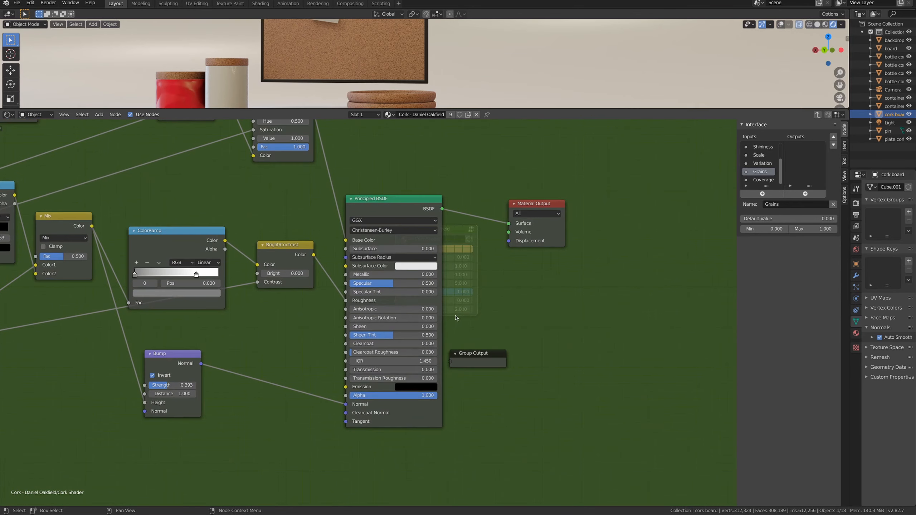
pyautogui.moveTo(490, 292)
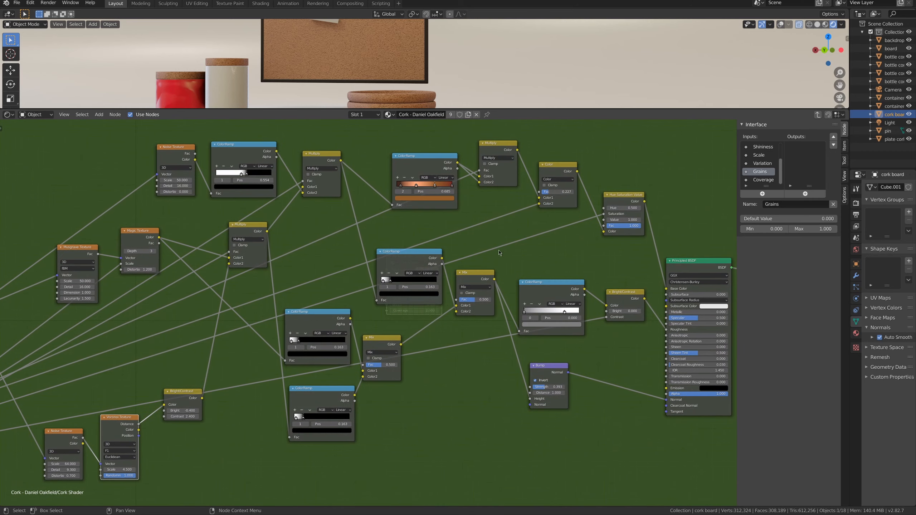
pyautogui.moveTo(179, 241)
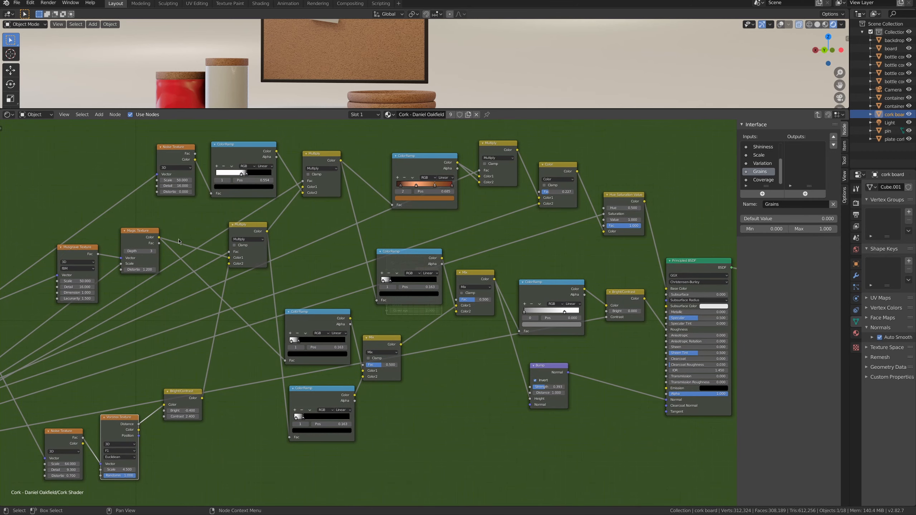
pyautogui.moveTo(112, 439)
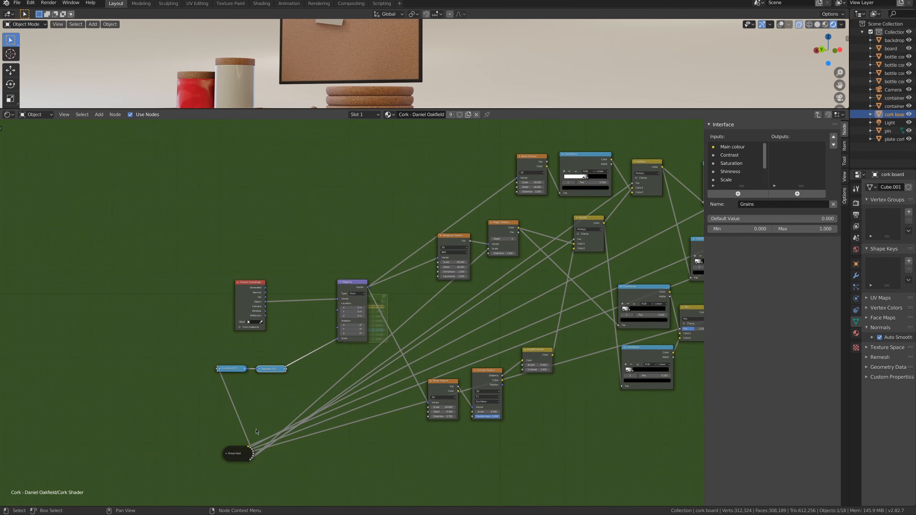
pyautogui.moveTo(435, 254)
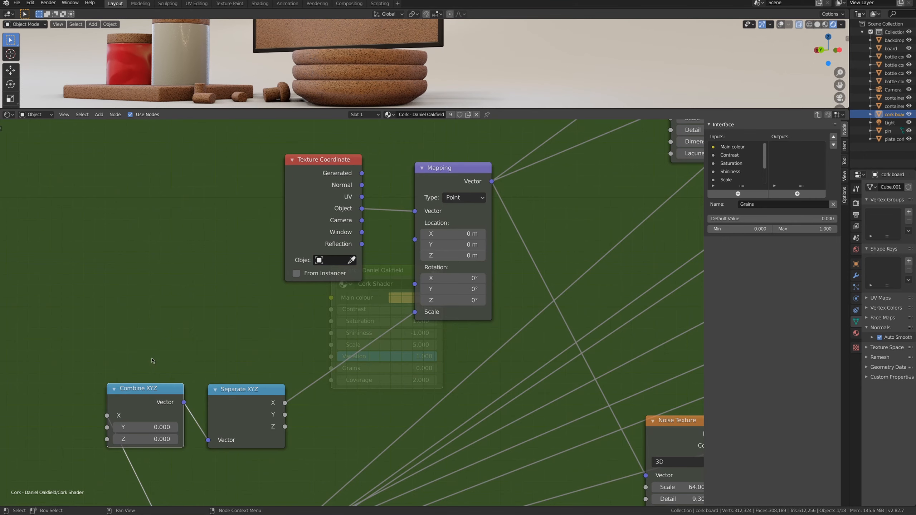
pyautogui.scroll(-3)
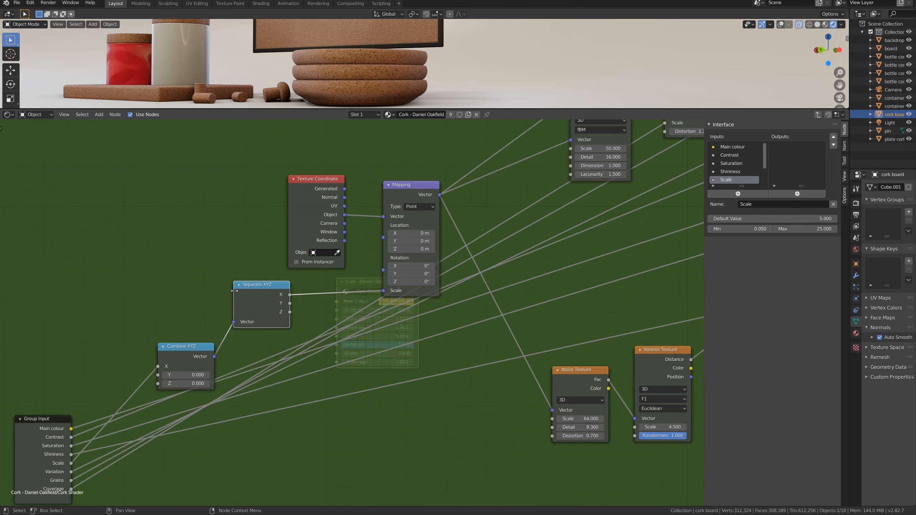
pyautogui.moveTo(248, 339)
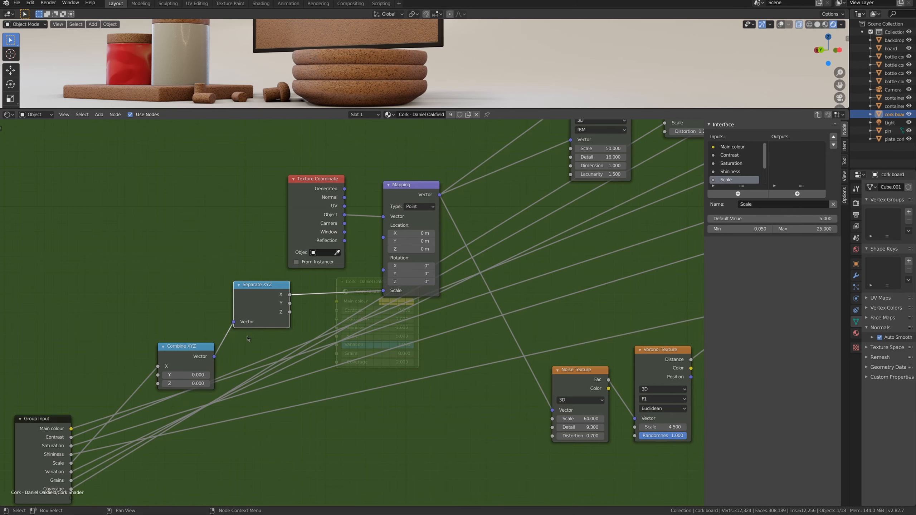
pyautogui.moveTo(433, 286)
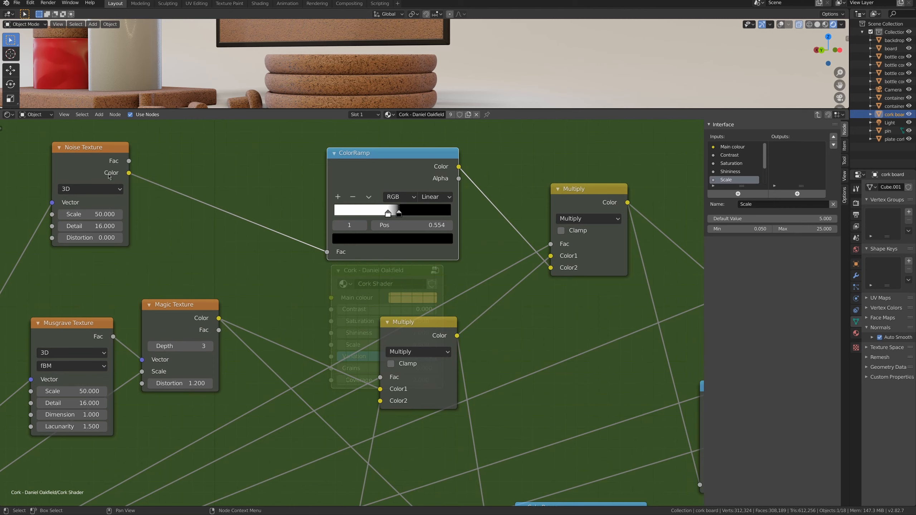
pyautogui.moveTo(377, 209)
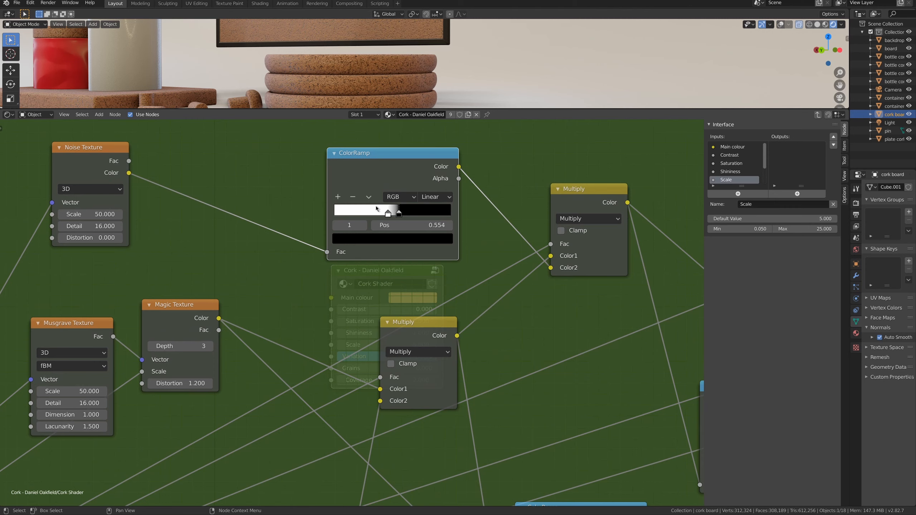
pyautogui.moveTo(389, 219)
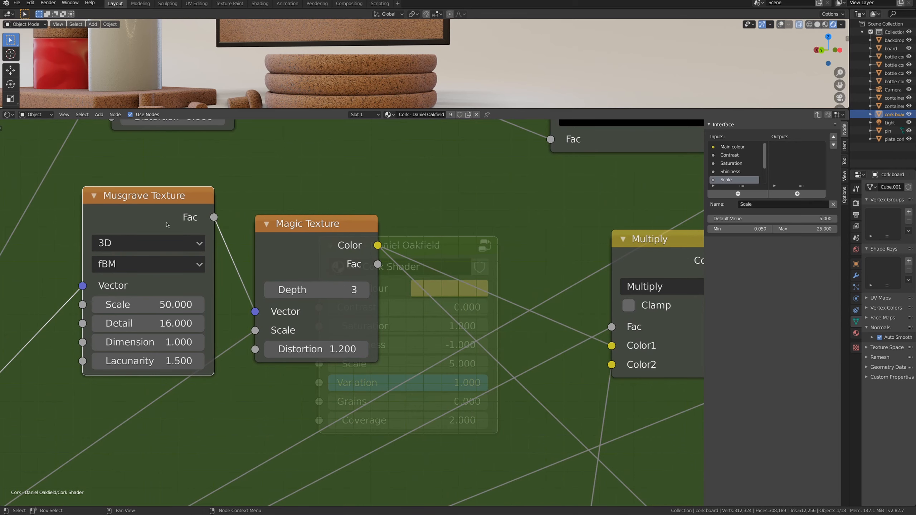
pyautogui.moveTo(388, 251)
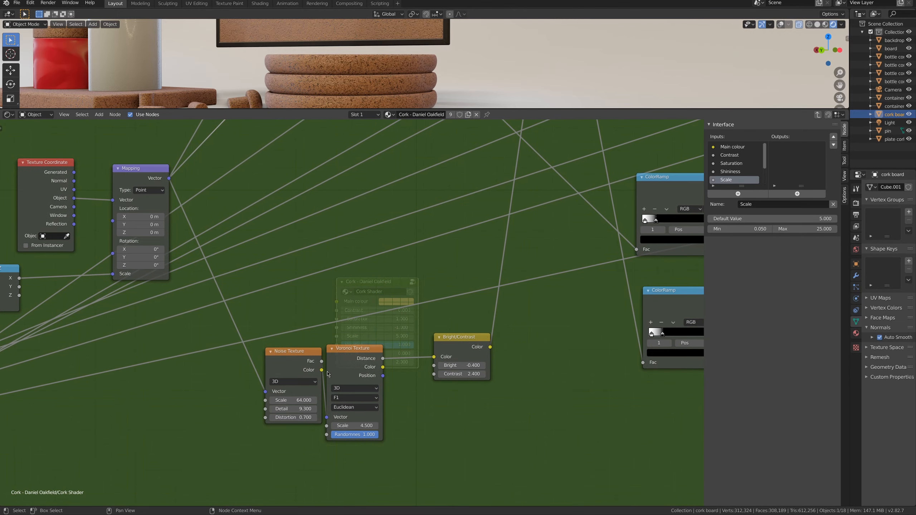
pyautogui.scroll(3)
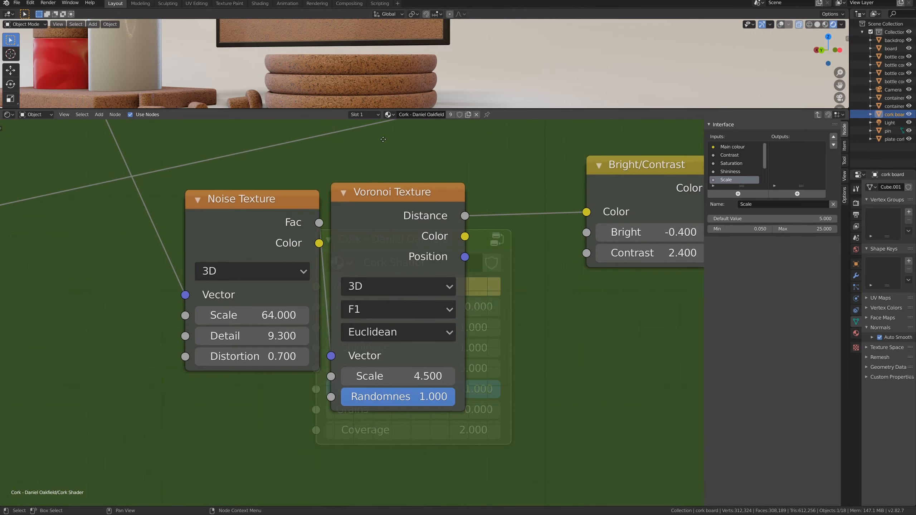
pyautogui.moveTo(243, 230)
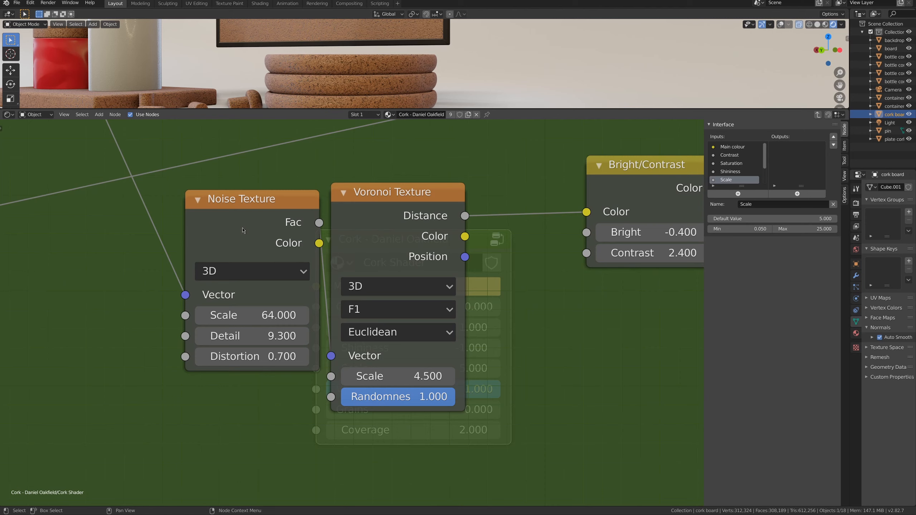
pyautogui.moveTo(357, 223)
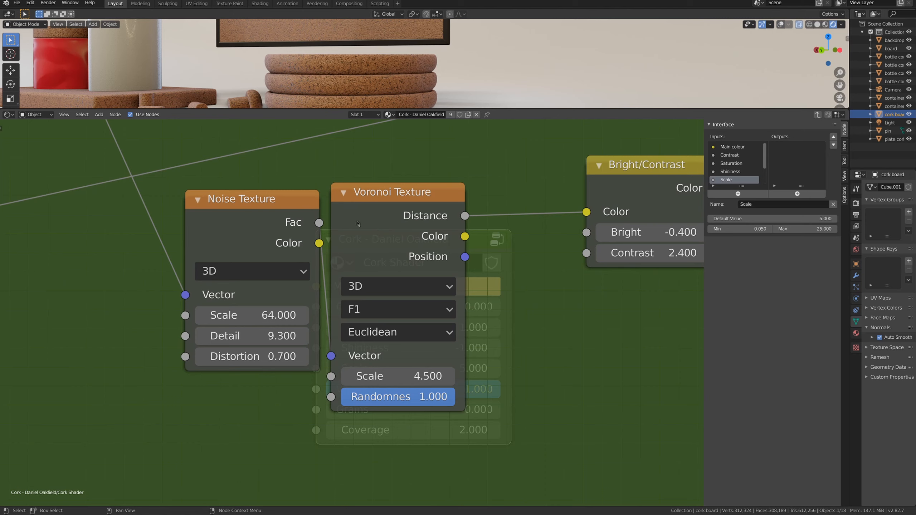
pyautogui.moveTo(485, 253)
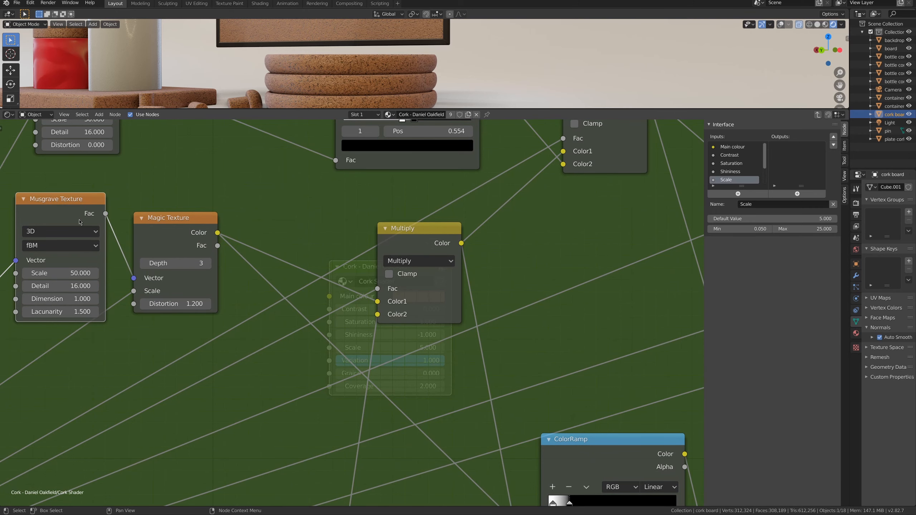
pyautogui.moveTo(403, 314)
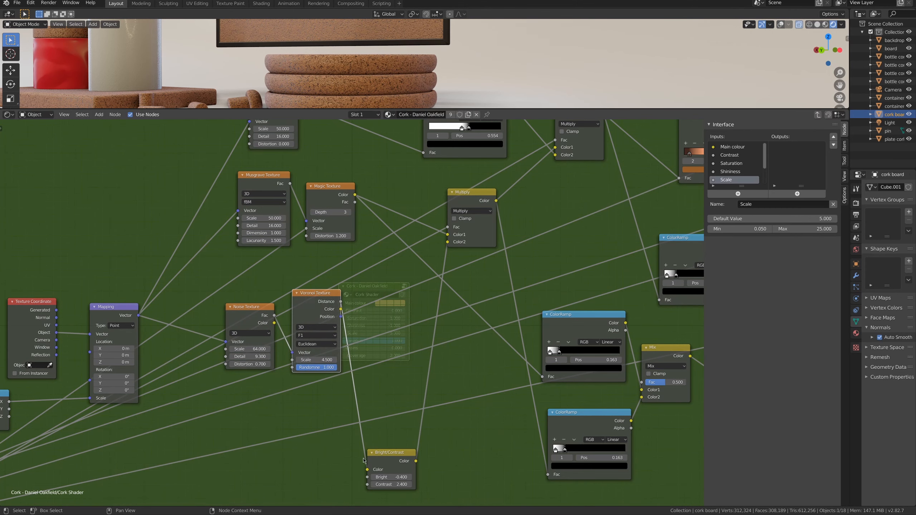
pyautogui.moveTo(391, 452); pyautogui.dragTo(394, 276)
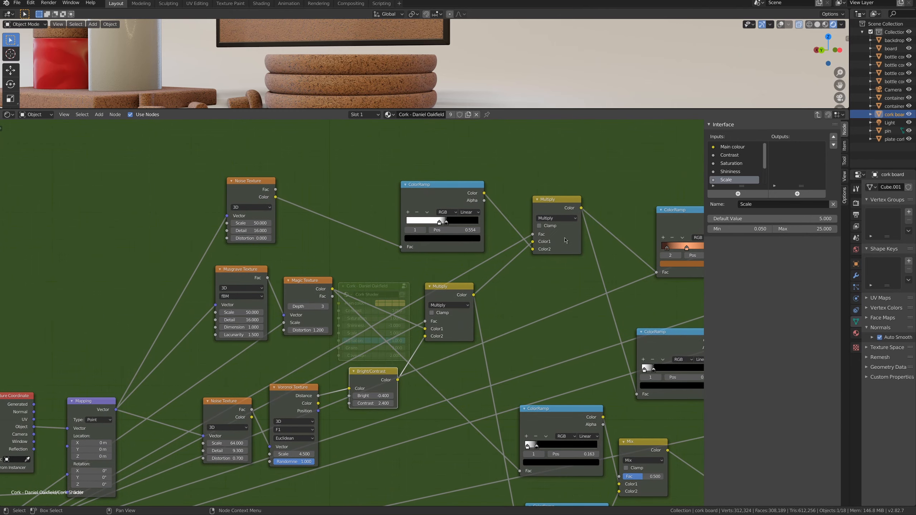
pyautogui.moveTo(280, 234)
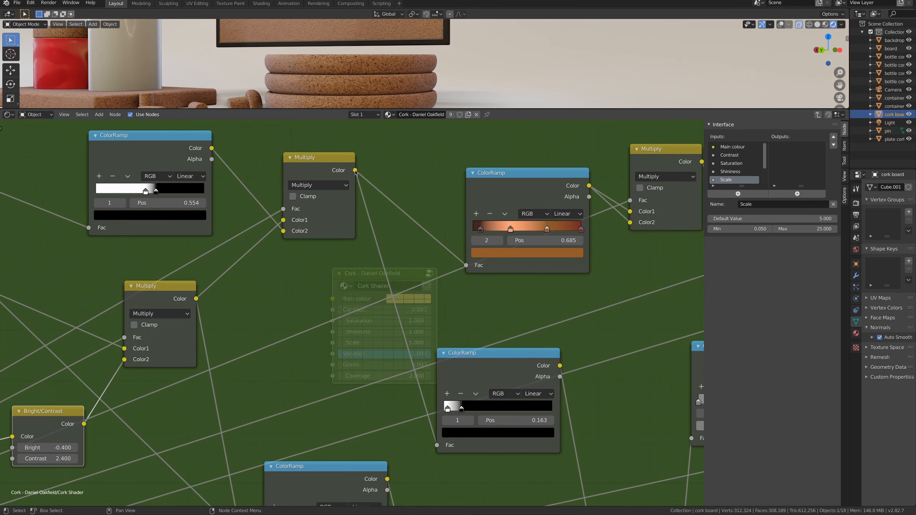
pyautogui.moveTo(486, 263)
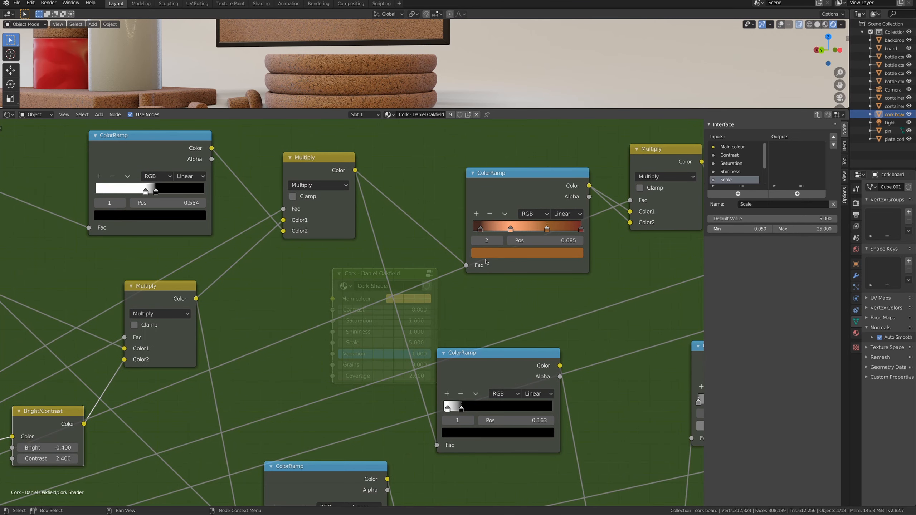
pyautogui.moveTo(486, 266)
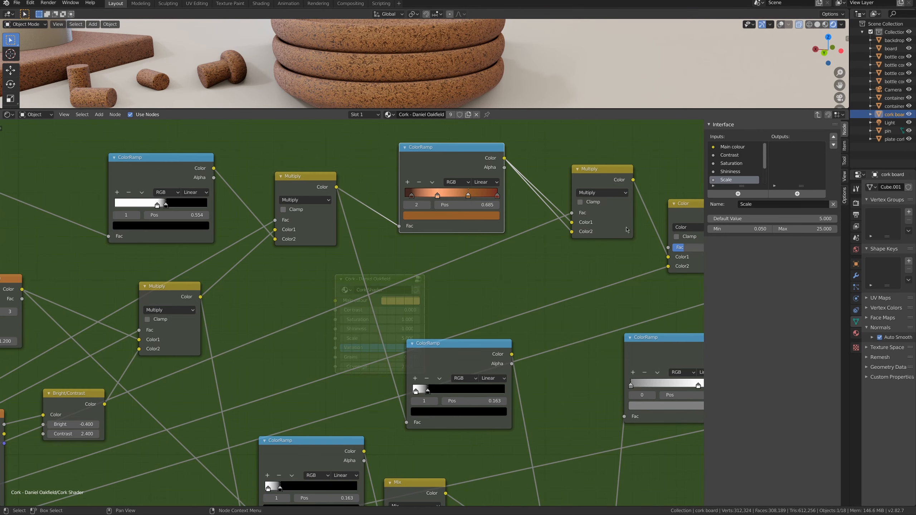
pyautogui.moveTo(577, 225)
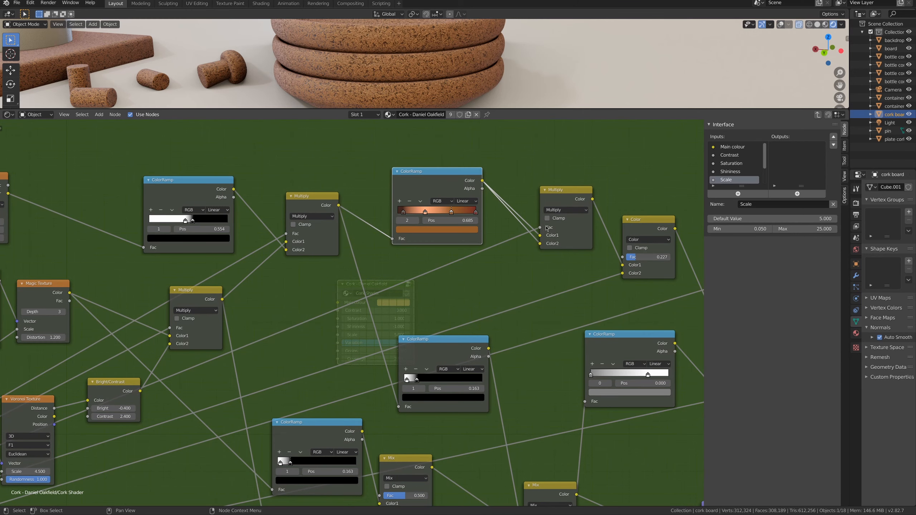
pyautogui.moveTo(528, 241)
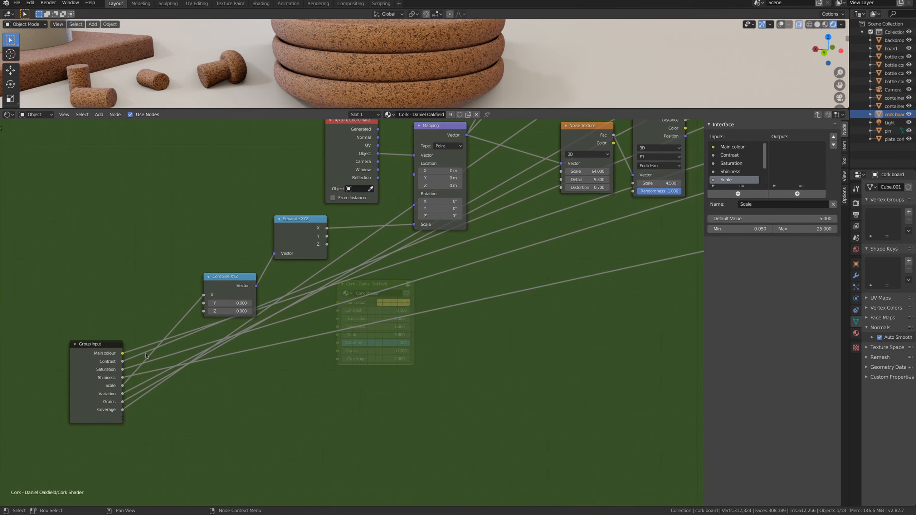
pyautogui.moveTo(96, 343); pyautogui.dragTo(90, 250)
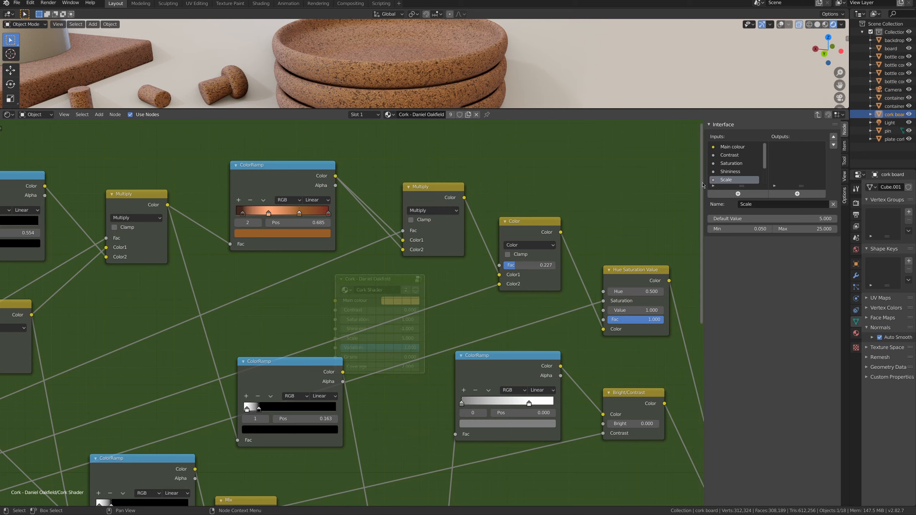
# Inspect the Contrast input's settings, pan around the nodes and exit the node group
pyautogui.click(730, 155)
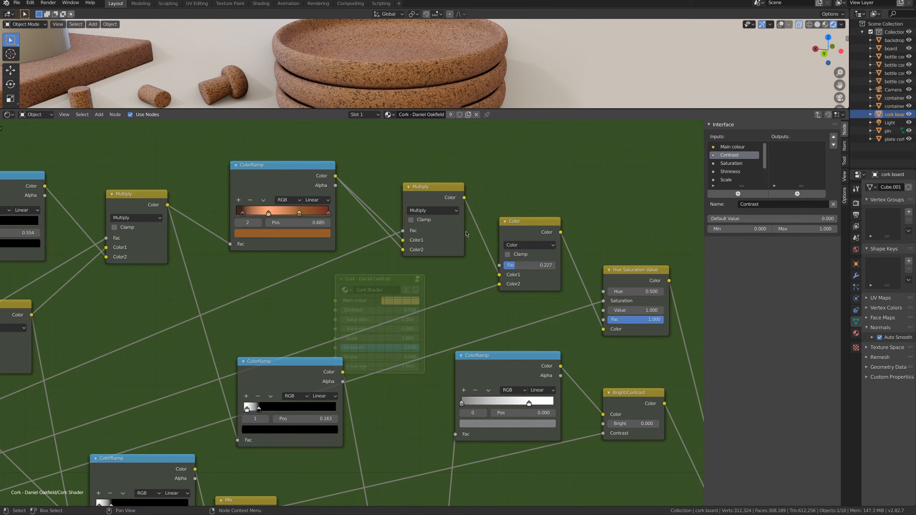
pyautogui.scroll(-3)
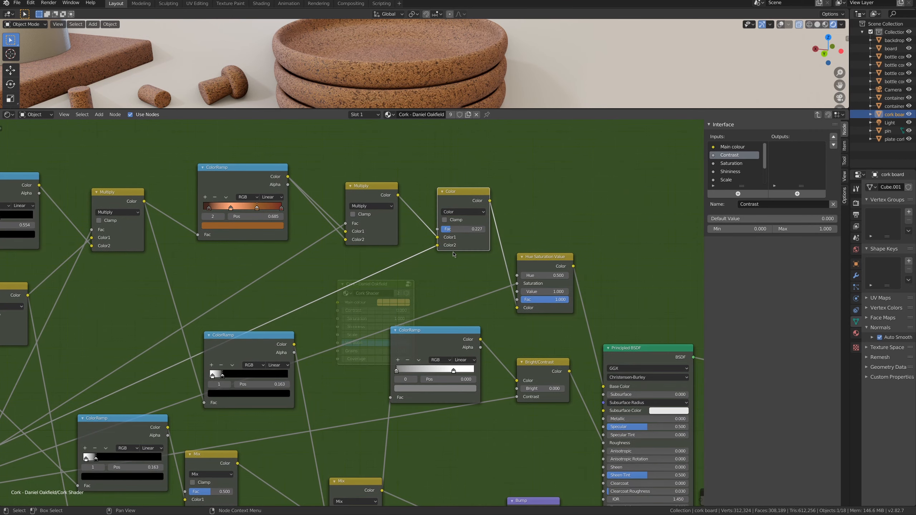
pyautogui.moveTo(436, 244)
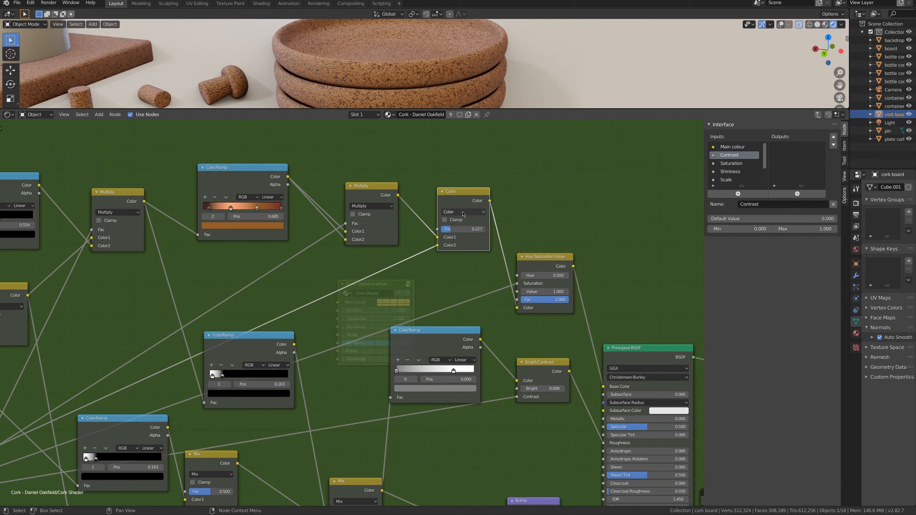
pyautogui.moveTo(415, 215)
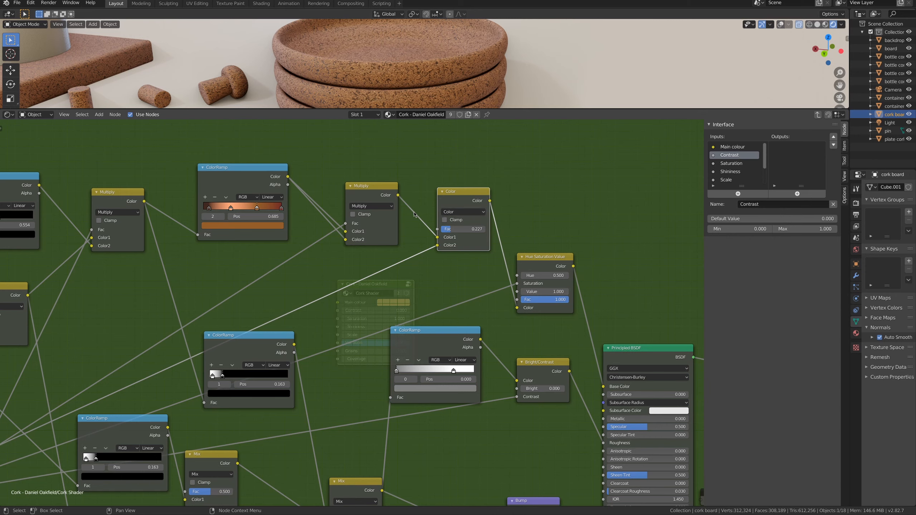
pyautogui.moveTo(372, 190)
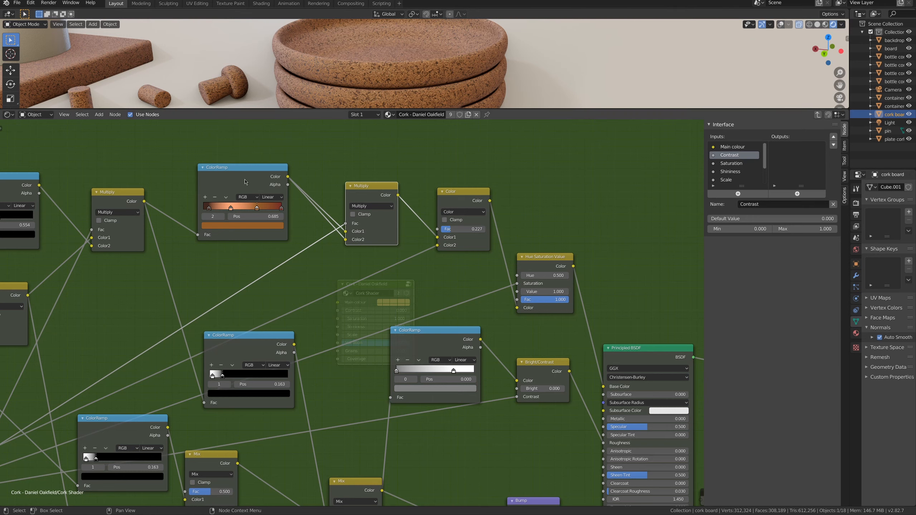
pyautogui.moveTo(348, 264)
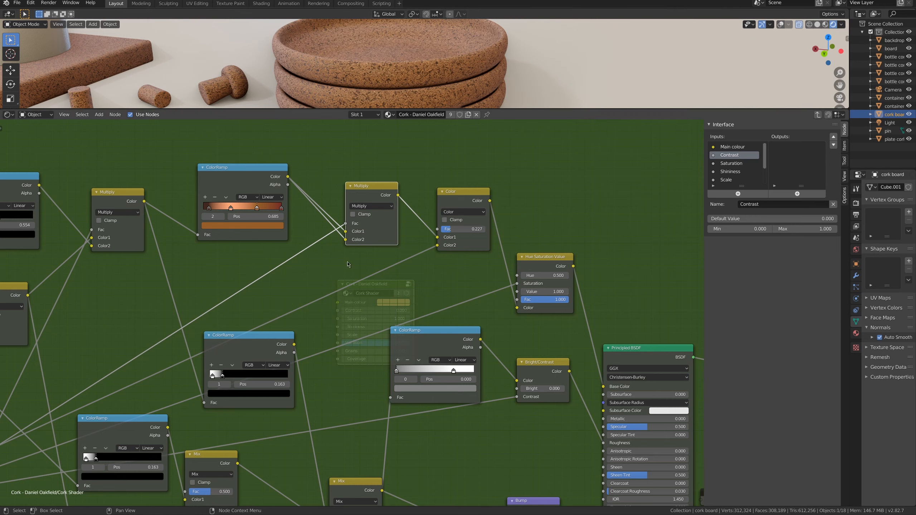
pyautogui.moveTo(448, 245)
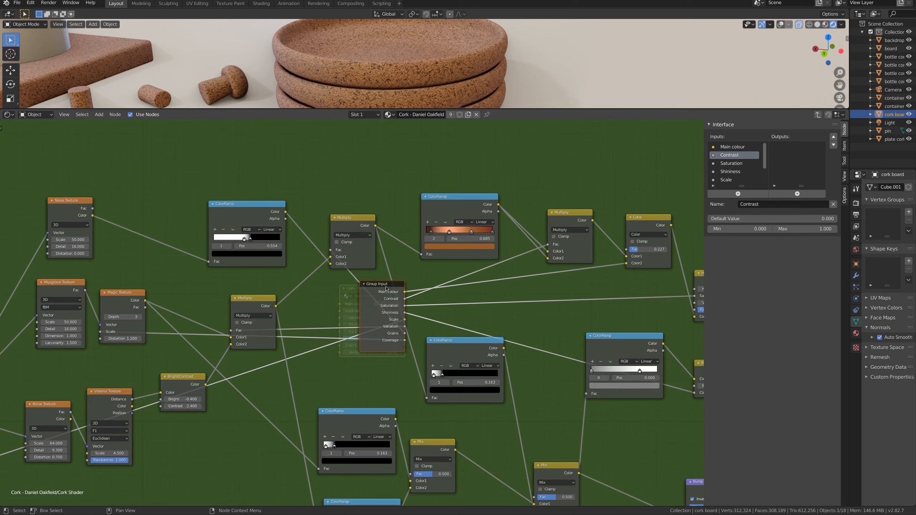
pyautogui.moveTo(377, 284); pyautogui.dragTo(529, 280)
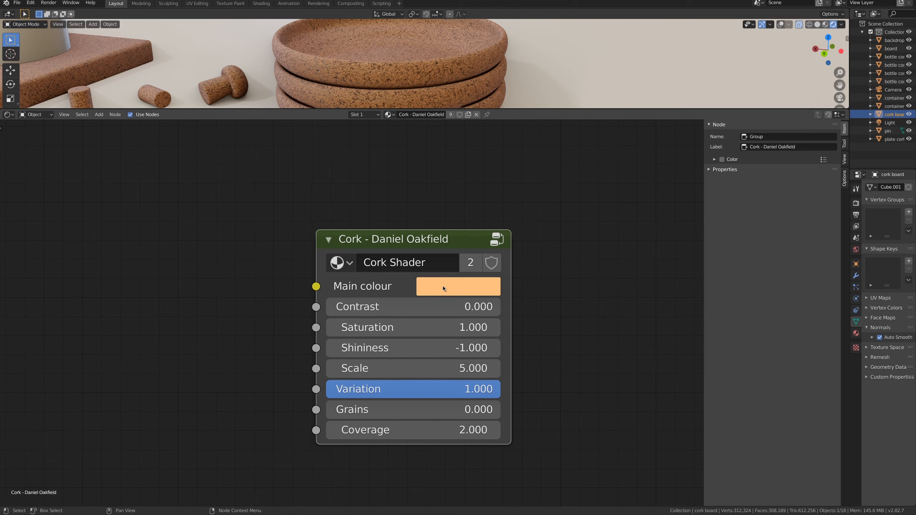
# Try a saturated blue Main colour, revert to orange, and re-enter the cork group
pyautogui.click(458, 286)
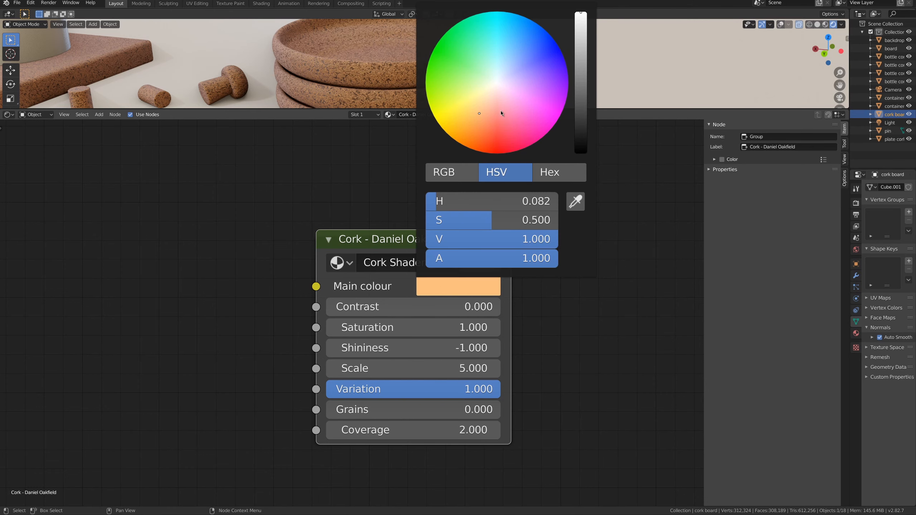
pyautogui.click(564, 57)
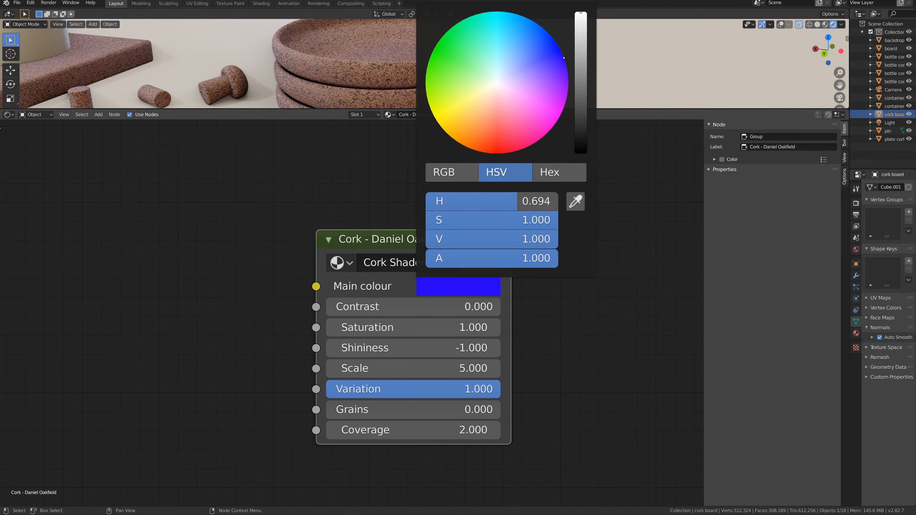
pyautogui.click(532, 66)
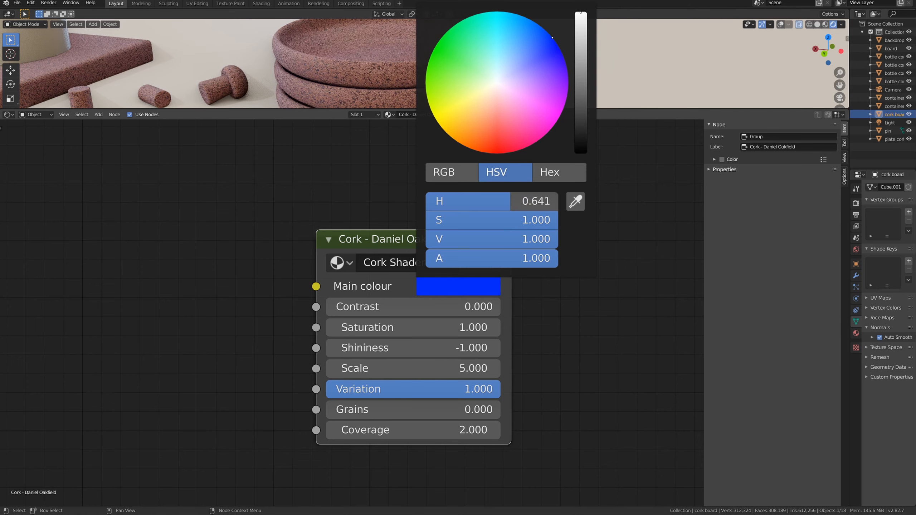
pyautogui.click(458, 123)
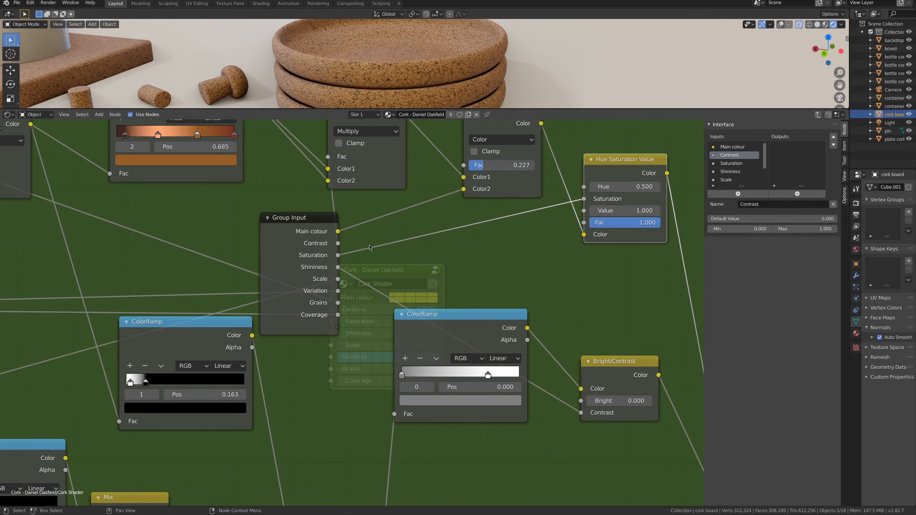
pyautogui.moveTo(343, 261)
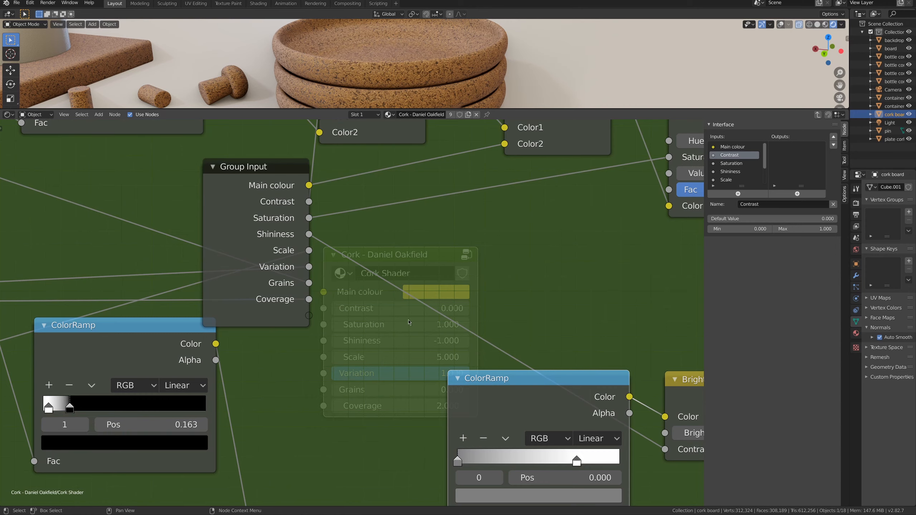
# Move Magic Texture lower, Multiply beside Group Input, and nudge Mix up-right
pyautogui.scroll(-3)
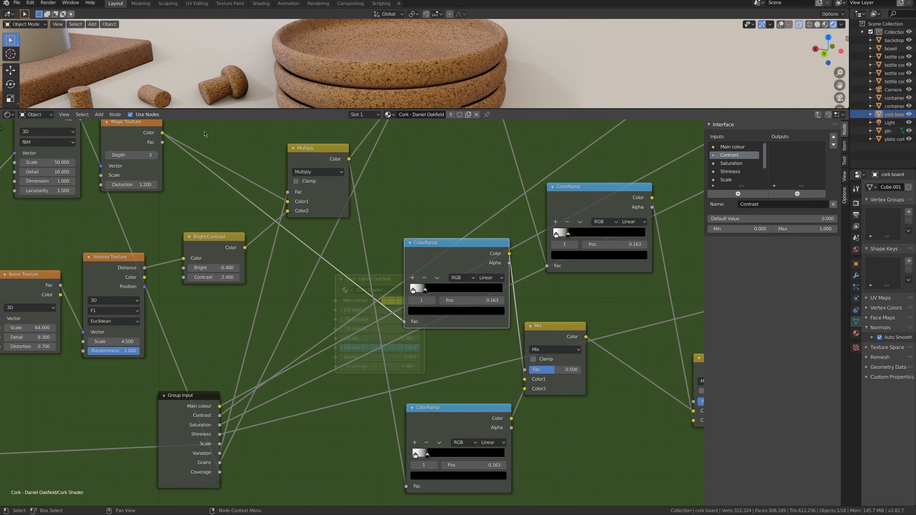
pyautogui.moveTo(130, 122); pyautogui.dragTo(165, 141)
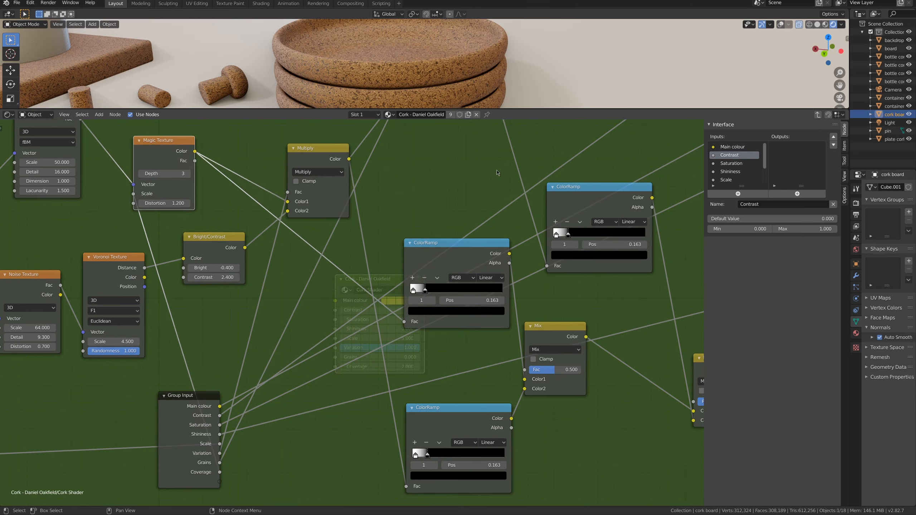
pyautogui.moveTo(126, 263)
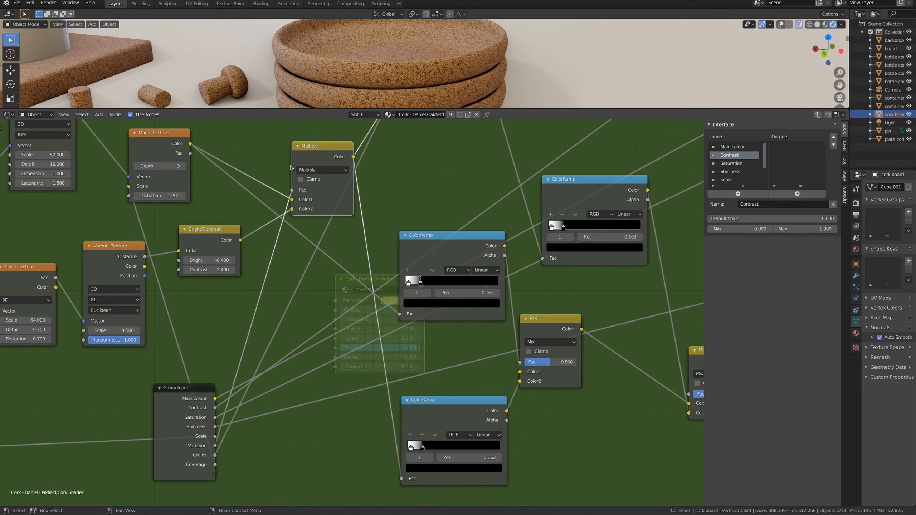
pyautogui.moveTo(322, 146); pyautogui.dragTo(338, 200)
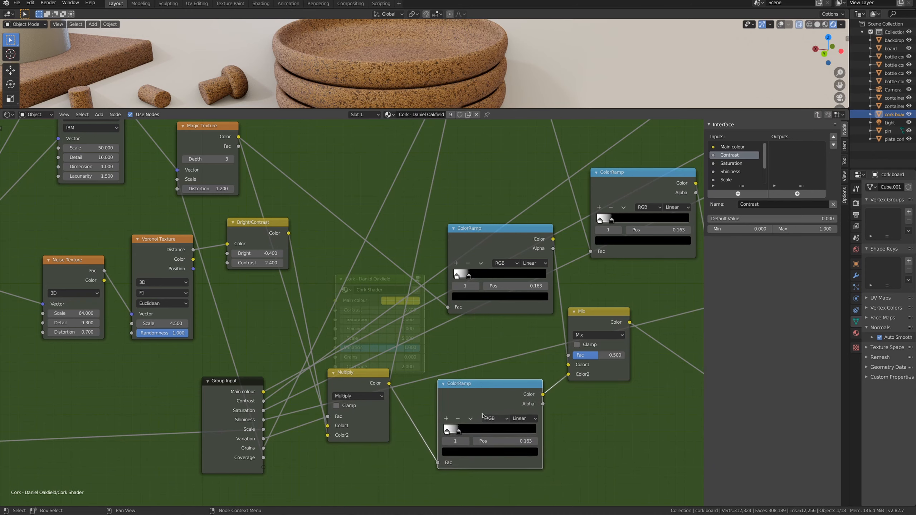
pyautogui.moveTo(598, 311); pyautogui.dragTo(622, 298)
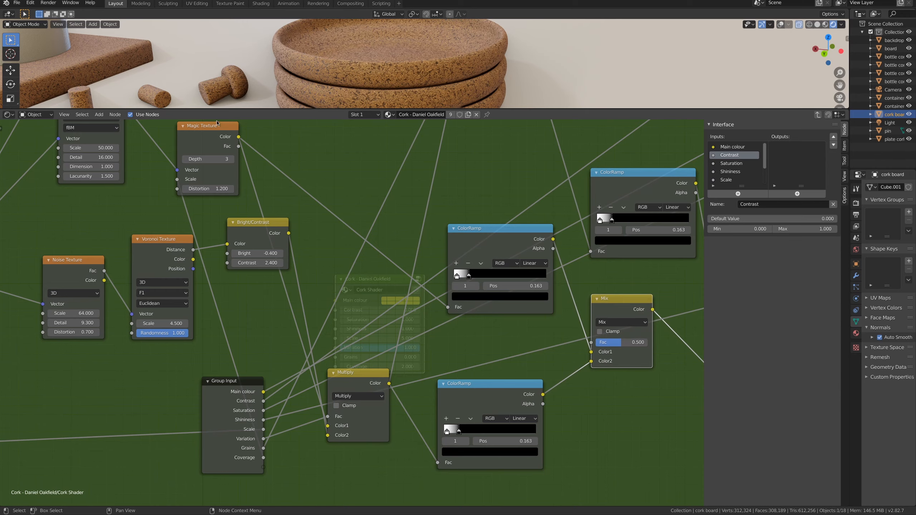
pyautogui.moveTo(207, 125); pyautogui.dragTo(311, 167)
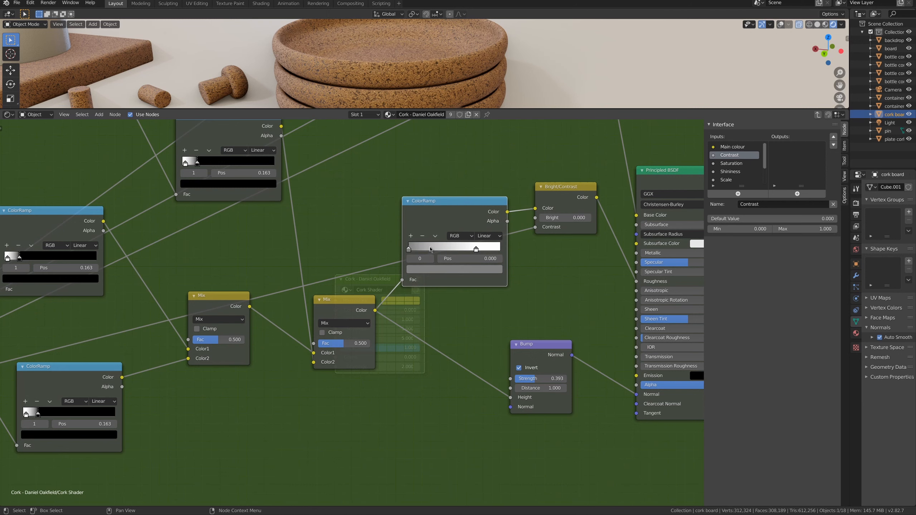
pyautogui.moveTo(553, 208)
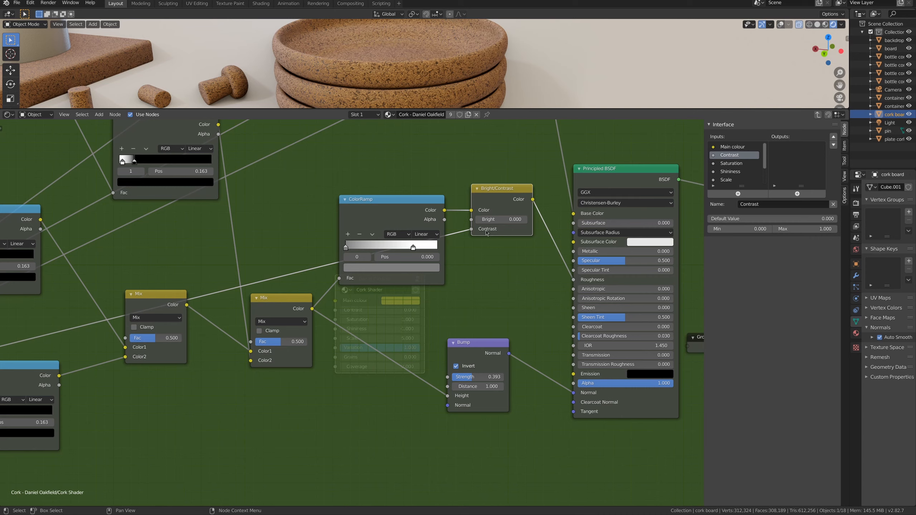
pyautogui.moveTo(455, 295)
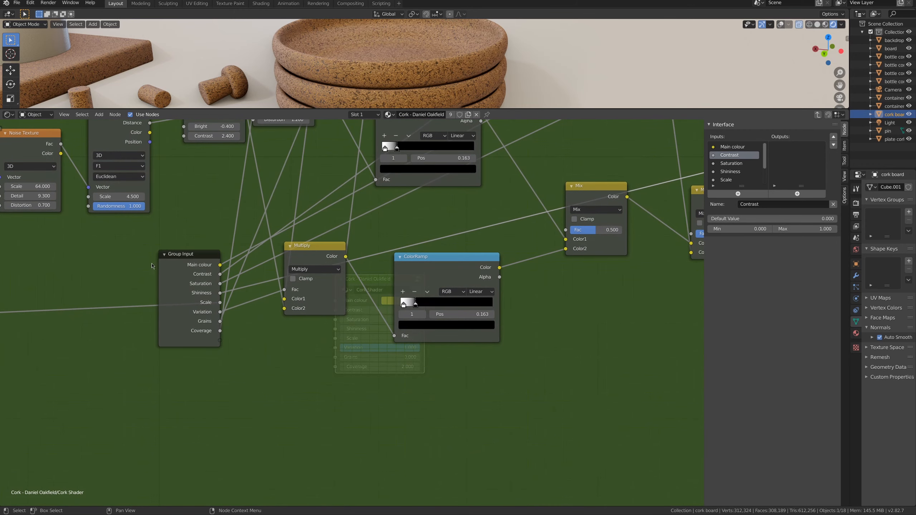
# Place the Group Input near Bright/Contrast and nudge the ColorRamp down and right
pyautogui.moveTo(188, 254); pyautogui.dragTo(215, 338)
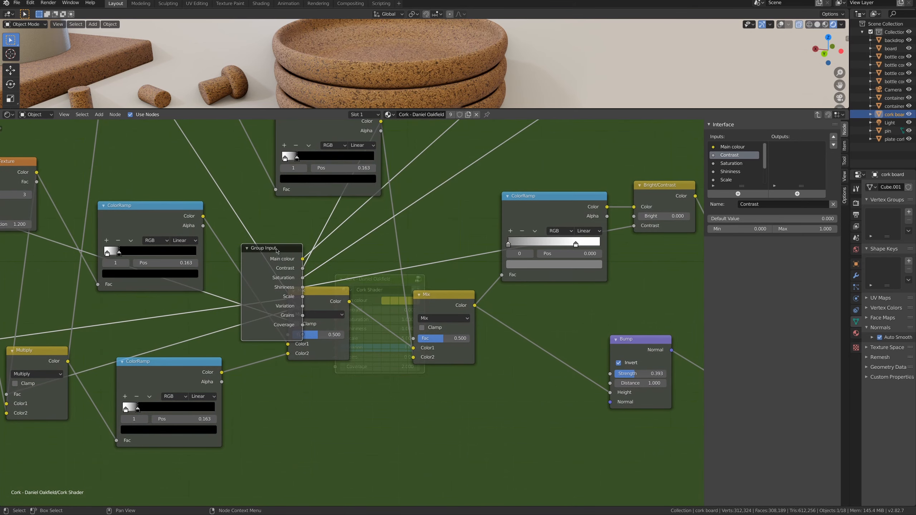
pyautogui.moveTo(271, 248); pyautogui.dragTo(468, 145)
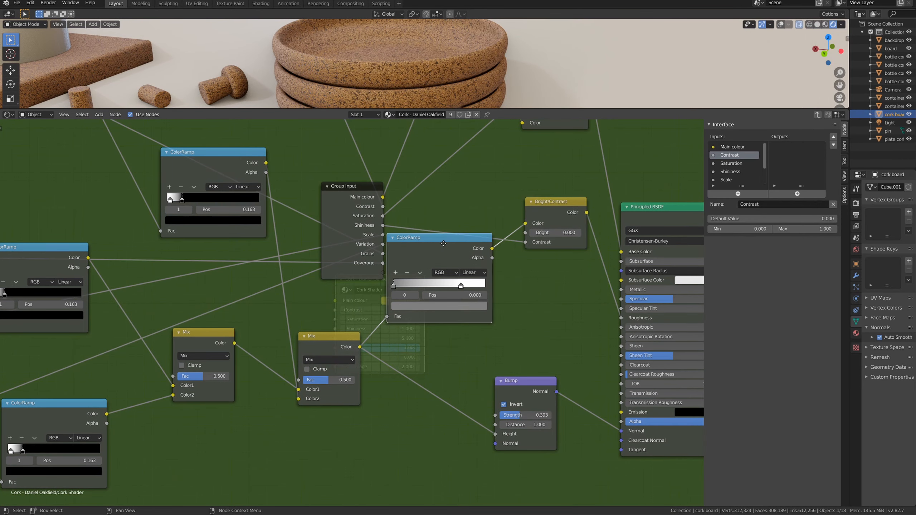
pyautogui.moveTo(444, 244); pyautogui.dragTo(454, 248)
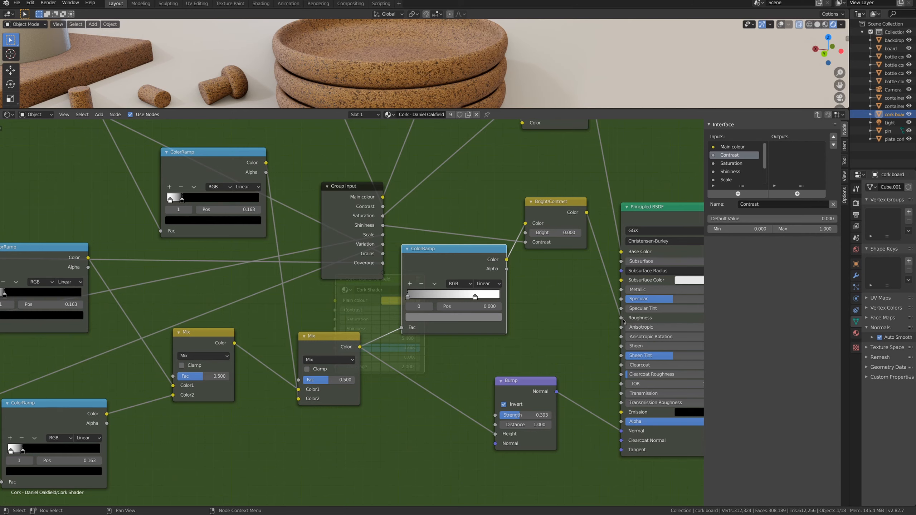
pyautogui.moveTo(622, 322)
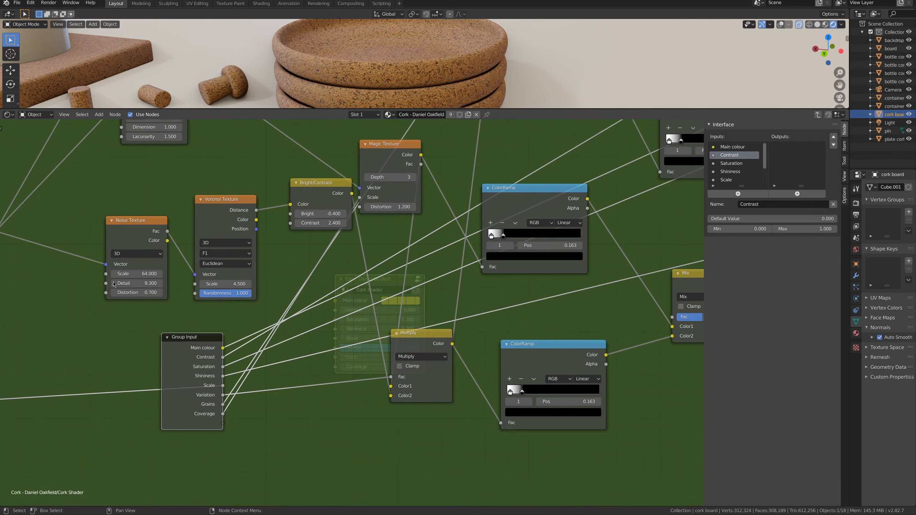
pyautogui.moveTo(228, 395)
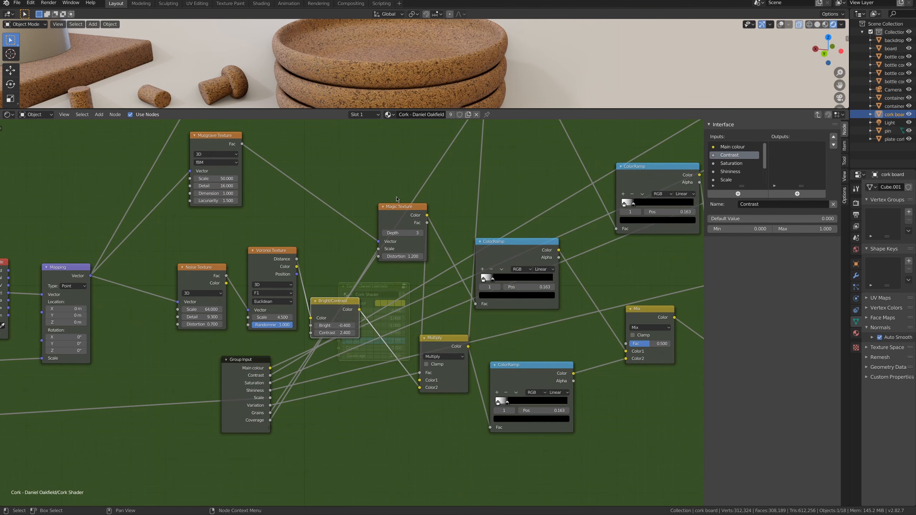
# Move Magic Texture up beside Musgrave Texture and shift Group Input further left
pyautogui.moveTo(402, 206); pyautogui.dragTo(343, 200)
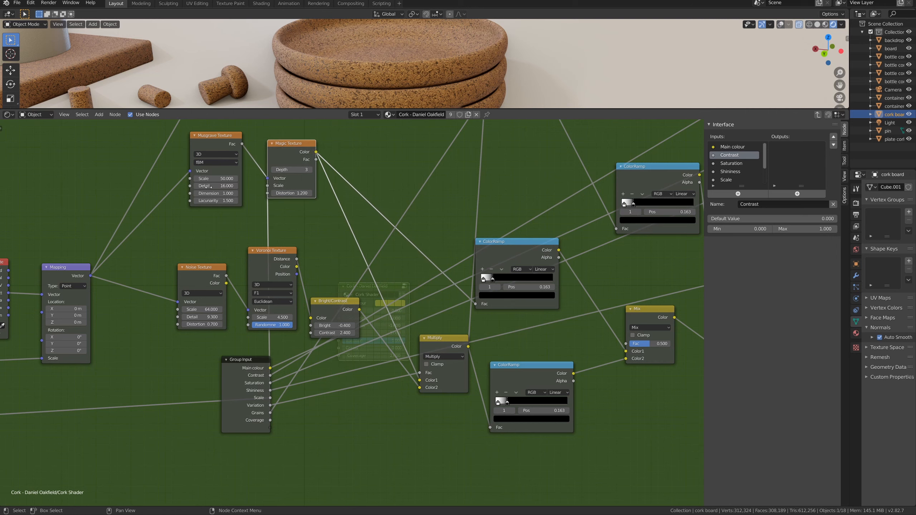
pyautogui.moveTo(387, 72)
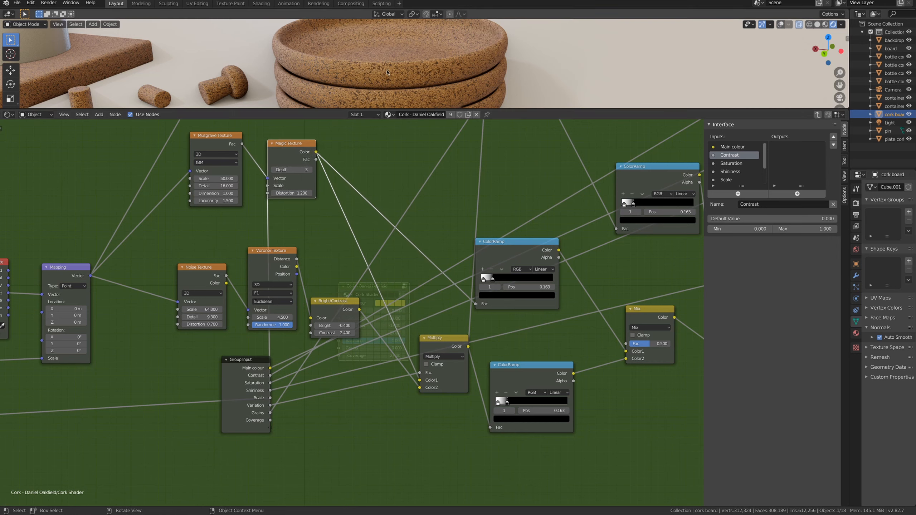
pyautogui.moveTo(406, 81)
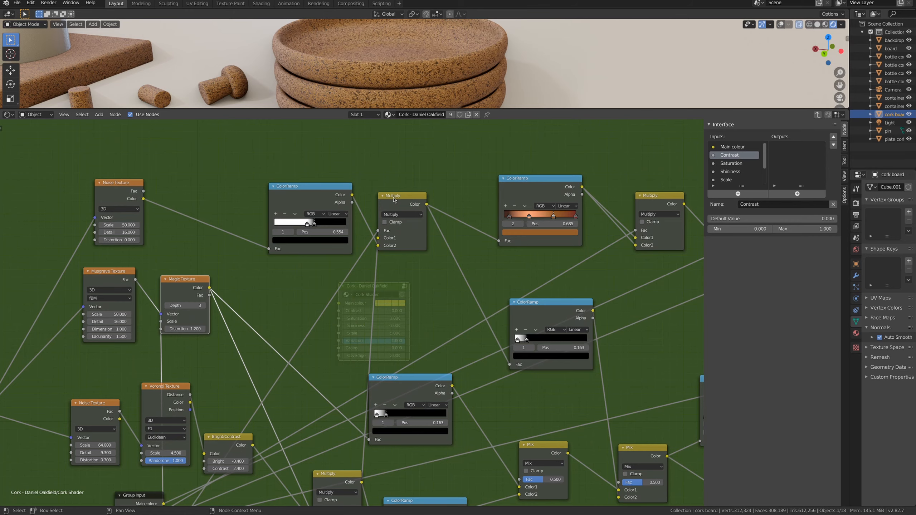
pyautogui.moveTo(401, 195); pyautogui.dragTo(433, 198)
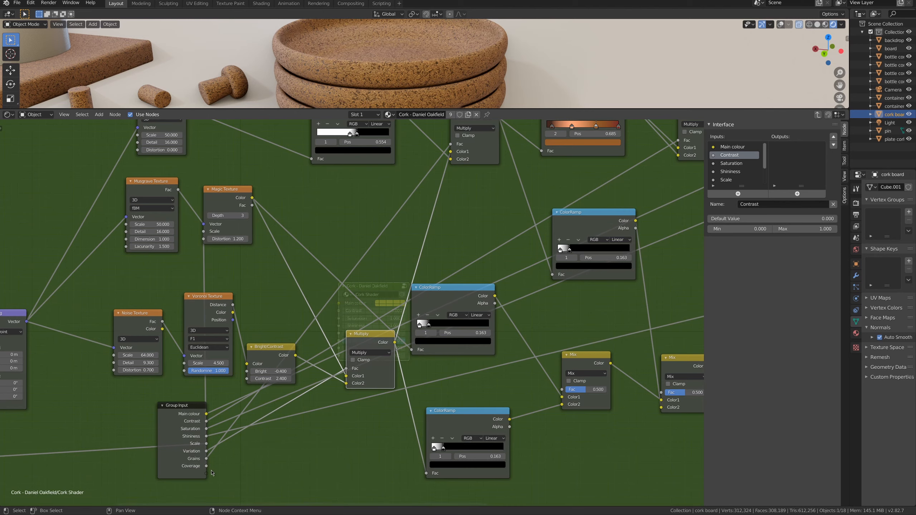
pyautogui.moveTo(181, 405); pyautogui.dragTo(120, 411)
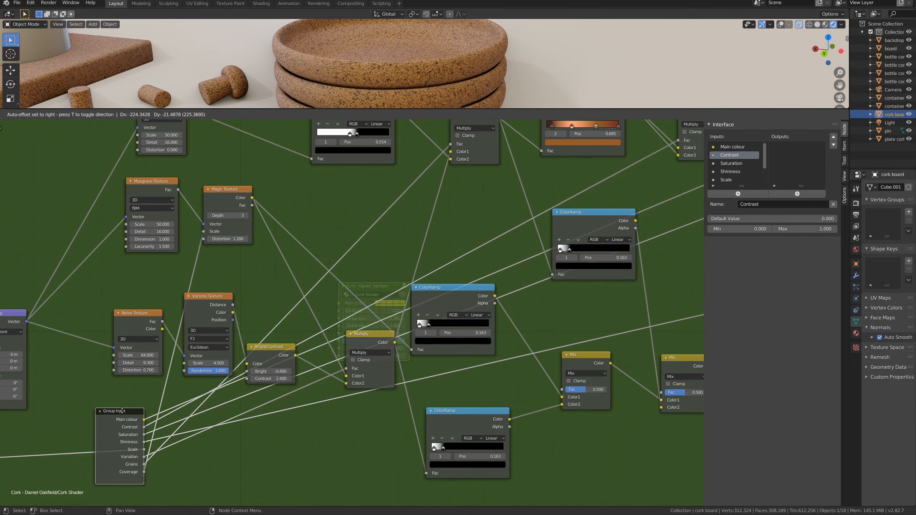
pyautogui.moveTo(228, 189); pyautogui.dragTo(267, 175)
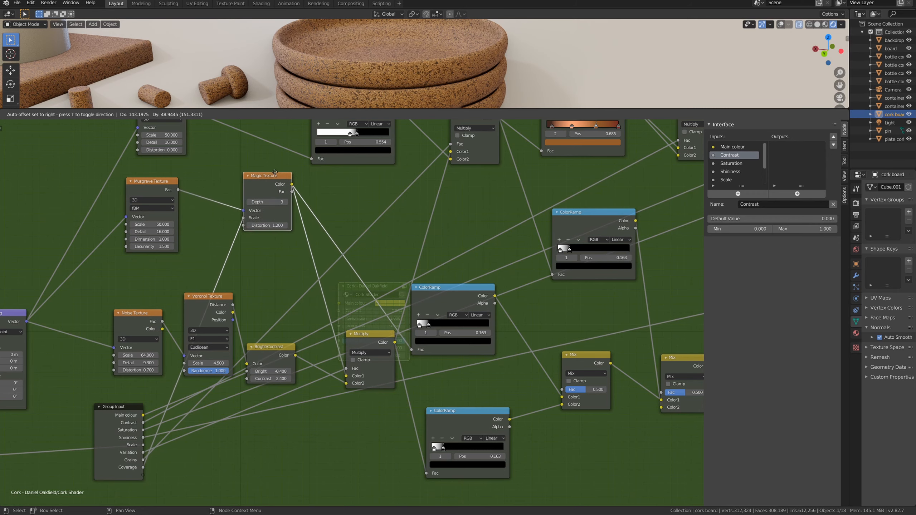
pyautogui.moveTo(267, 175); pyautogui.dragTo(255, 177)
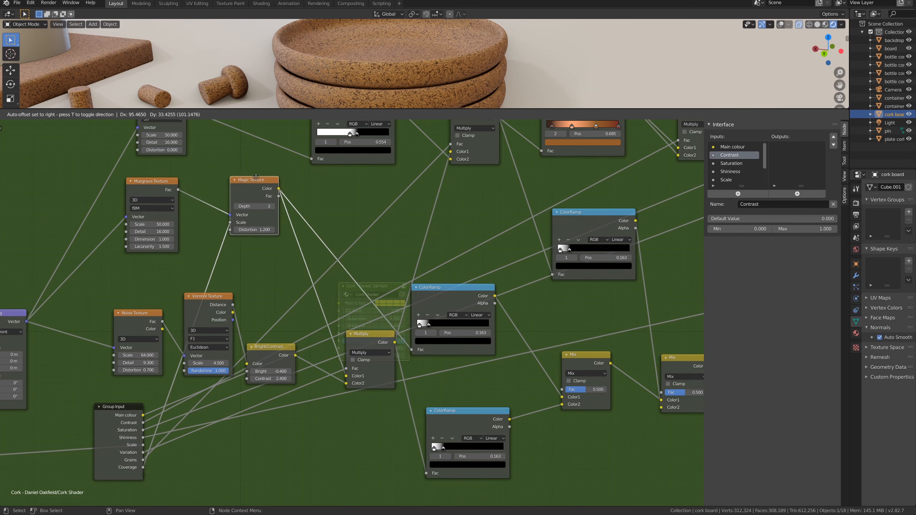
pyautogui.moveTo(254, 181); pyautogui.dragTo(238, 193)
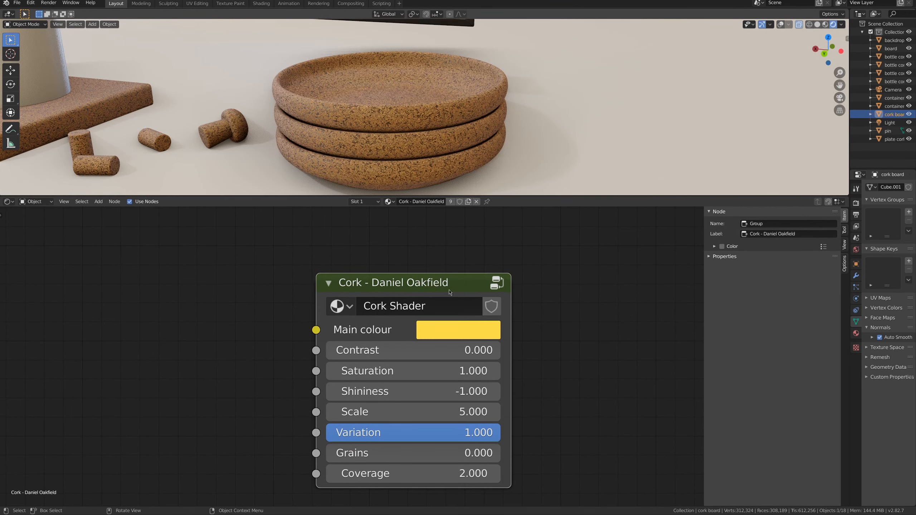
# Drag the Cork group node's Scale down to 1.2 for a coarser pattern
pyautogui.moveTo(357, 350); pyautogui.dragTo(413, 350)
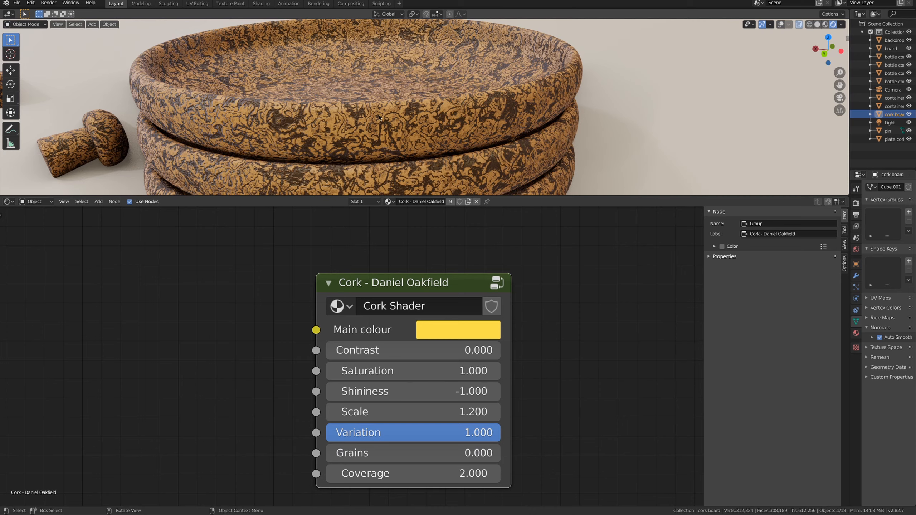
# Set the Cork group node to Variation 1.0, Grains 0.607 and Coverage 0.1
pyautogui.moveTo(413, 433); pyautogui.dragTo(403, 432)
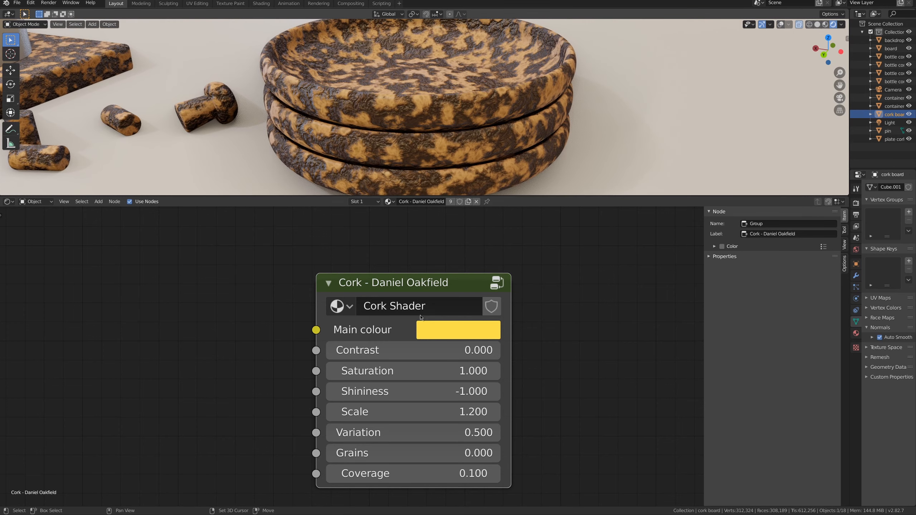
pyautogui.moveTo(380, 453); pyautogui.dragTo(444, 453)
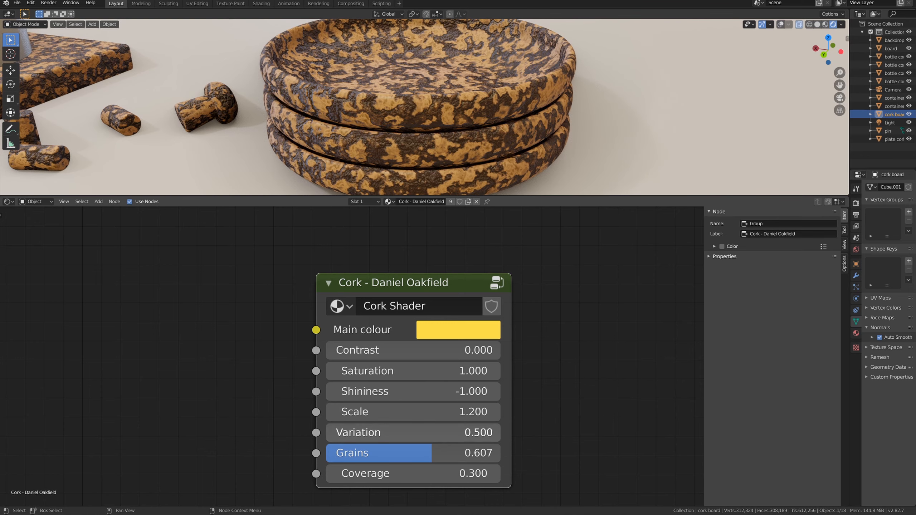
pyautogui.moveTo(379, 432); pyautogui.dragTo(485, 433)
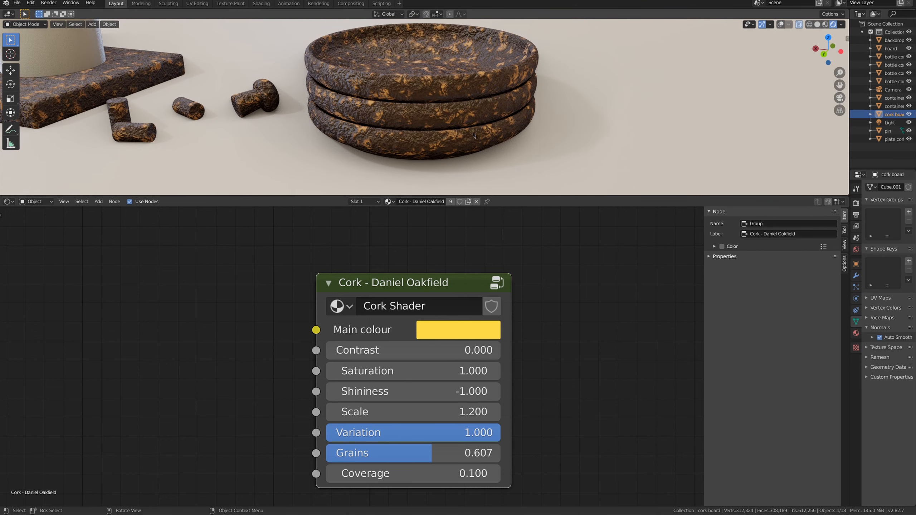
pyautogui.moveTo(480, 152)
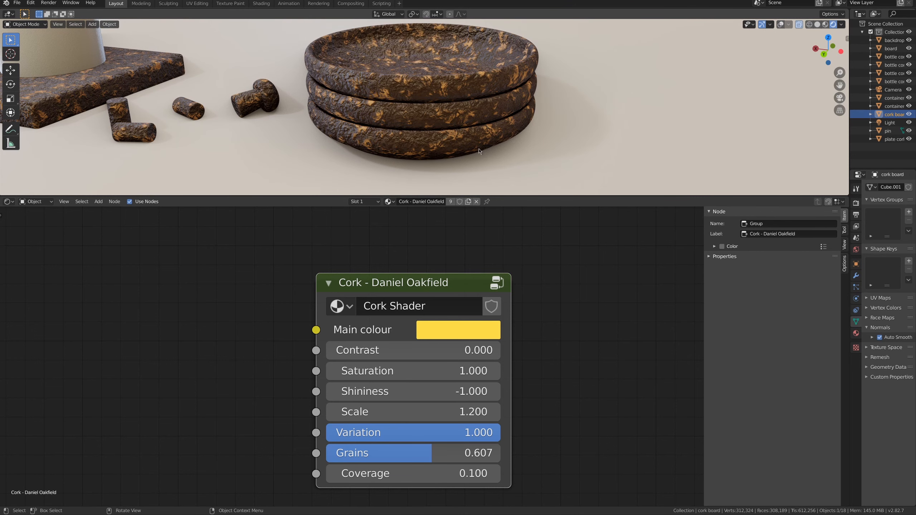